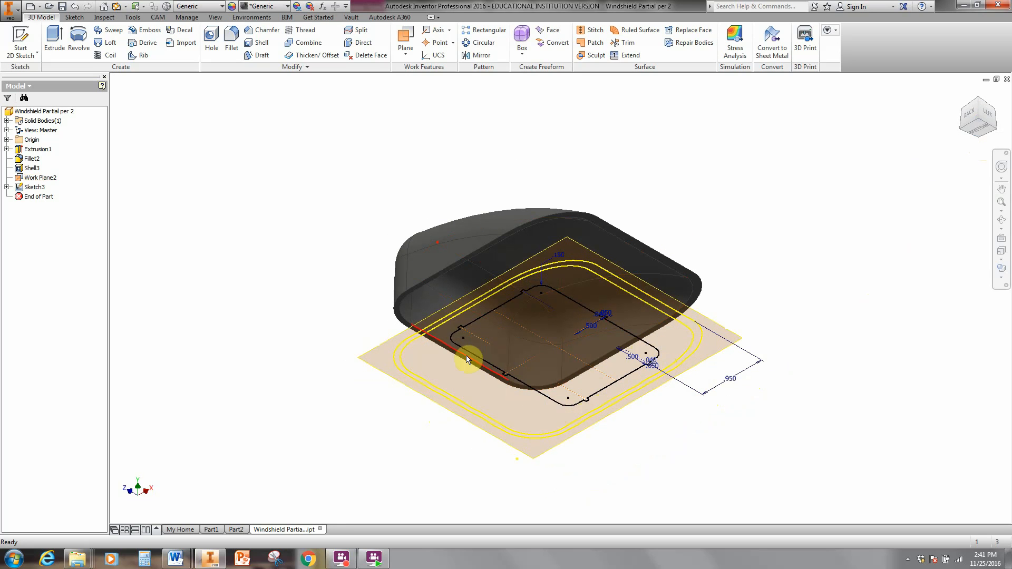
{"action": "mouse_move", "coordinate": [918, 167]}
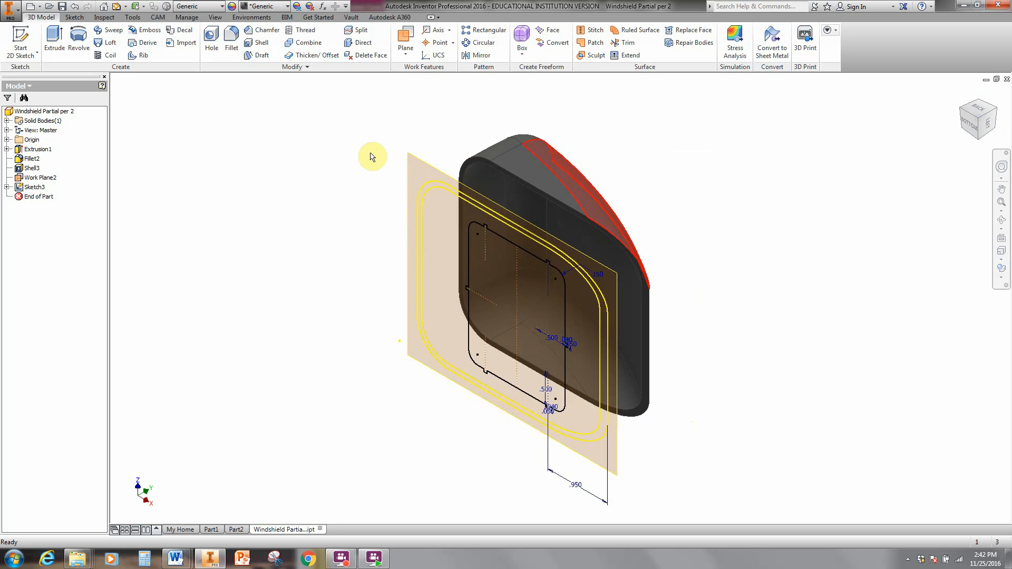
Step: Start an Extrude using the sketch's inner rounded rectangle as the profile
{"action": "left_click", "coordinate": [54, 38]}
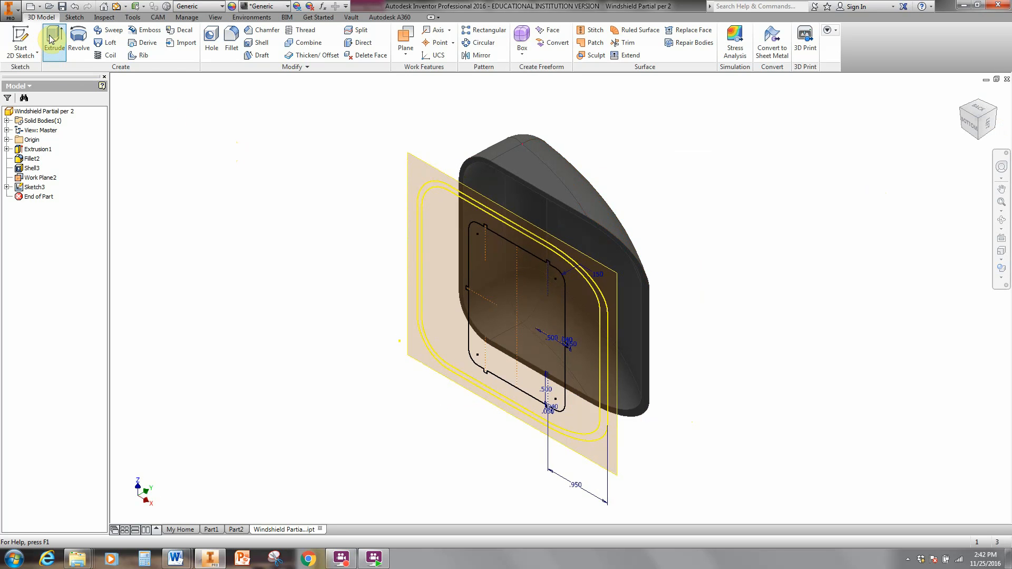
{"action": "mouse_move", "coordinate": [54, 40]}
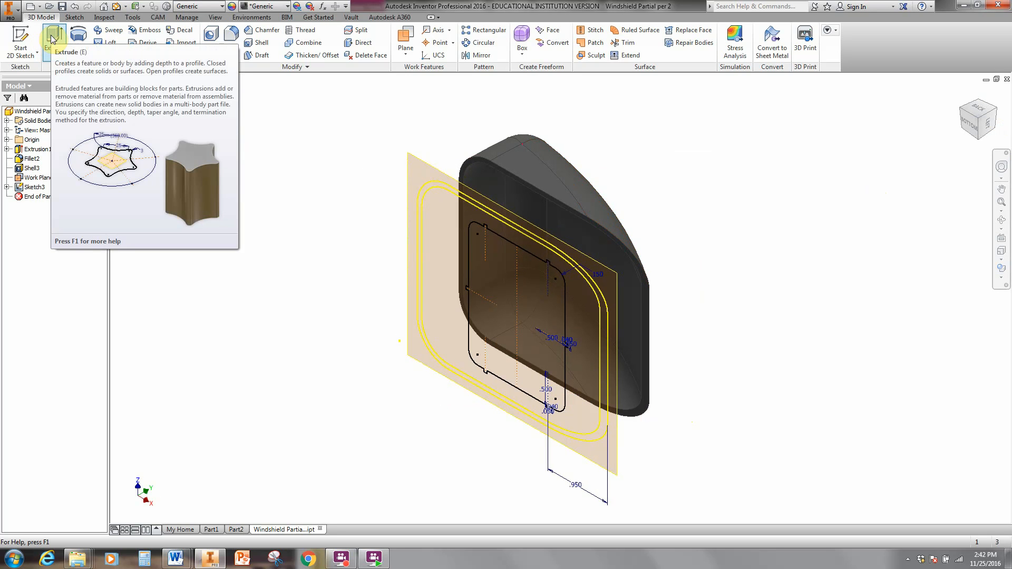
{"action": "left_click", "coordinate": [54, 38]}
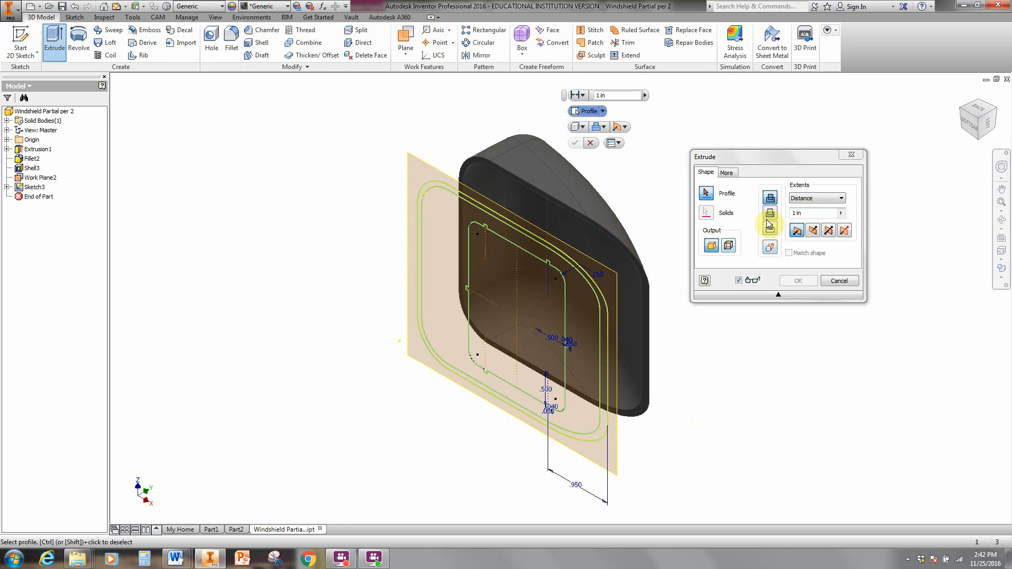
{"action": "left_click", "coordinate": [561, 310]}
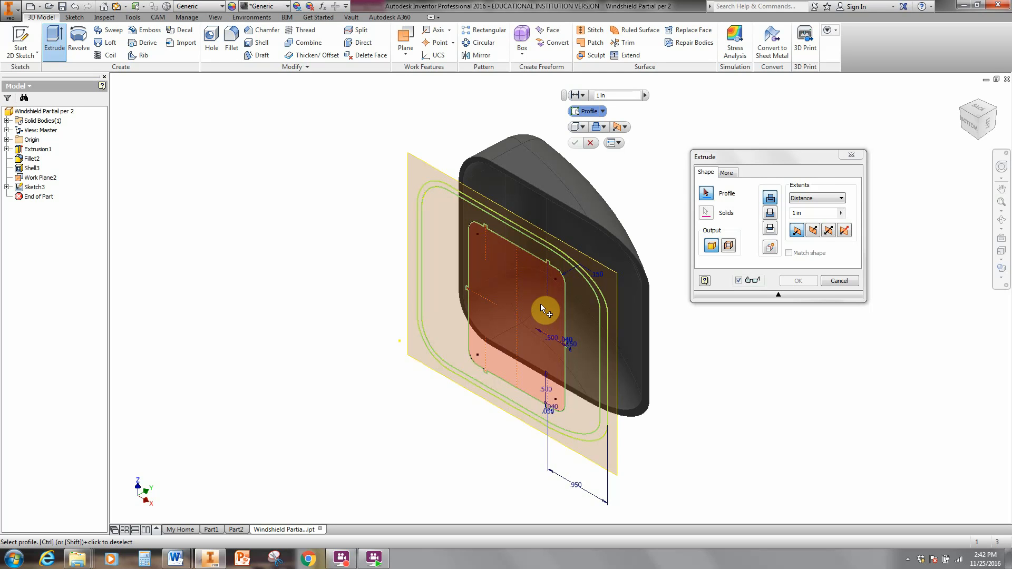
{"action": "left_click", "coordinate": [546, 308]}
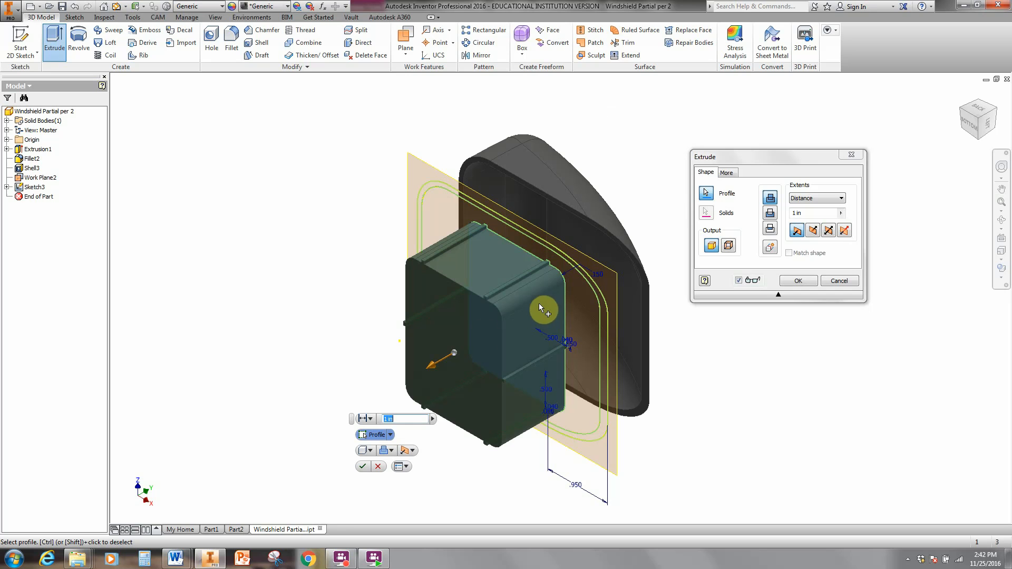
{"action": "mouse_move", "coordinate": [768, 450]}
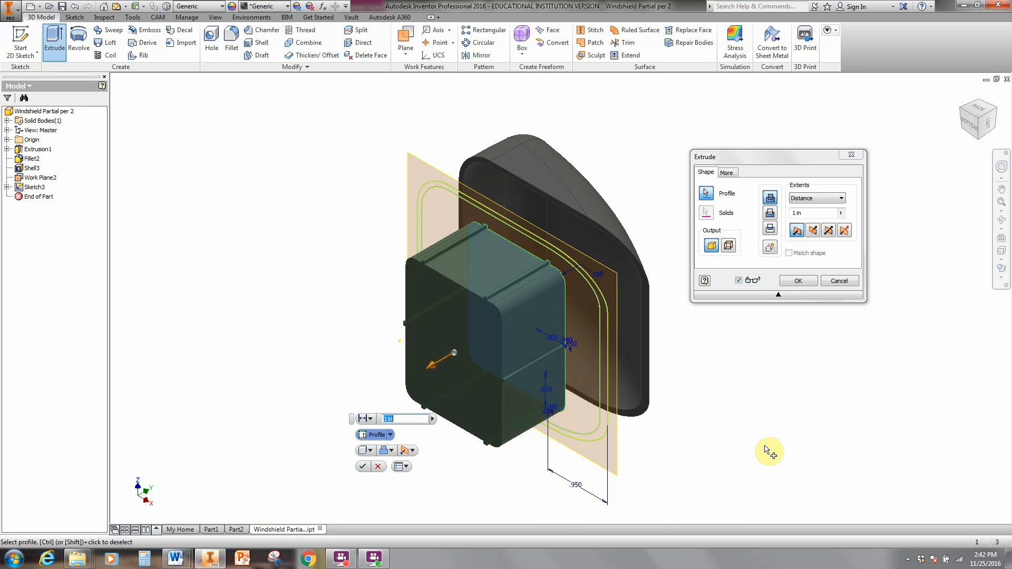
{"action": "mouse_move", "coordinate": [439, 368]}
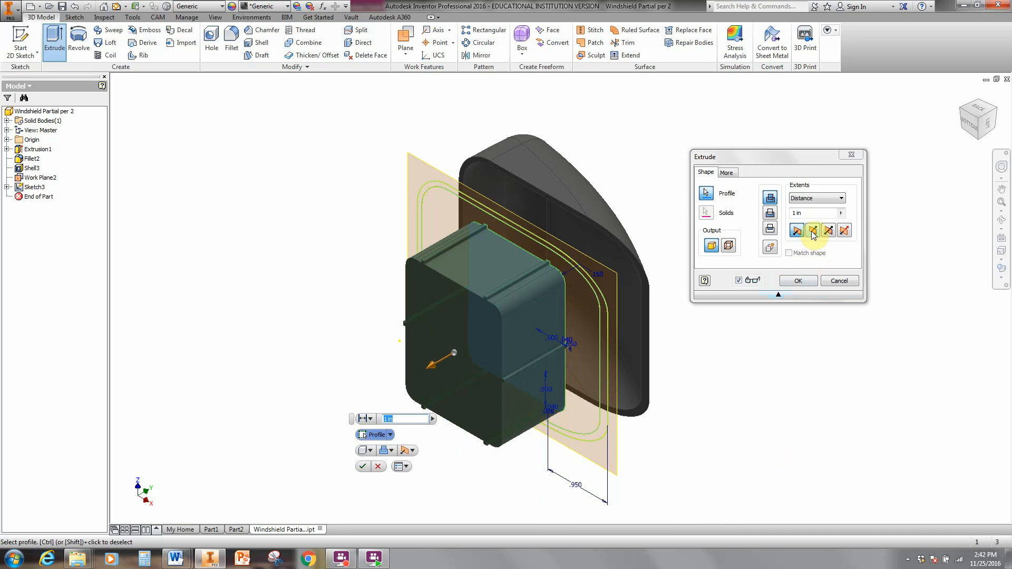
Step: Flip the extrusion toward the windshield and set its depth to 3
{"action": "left_click", "coordinate": [812, 231]}
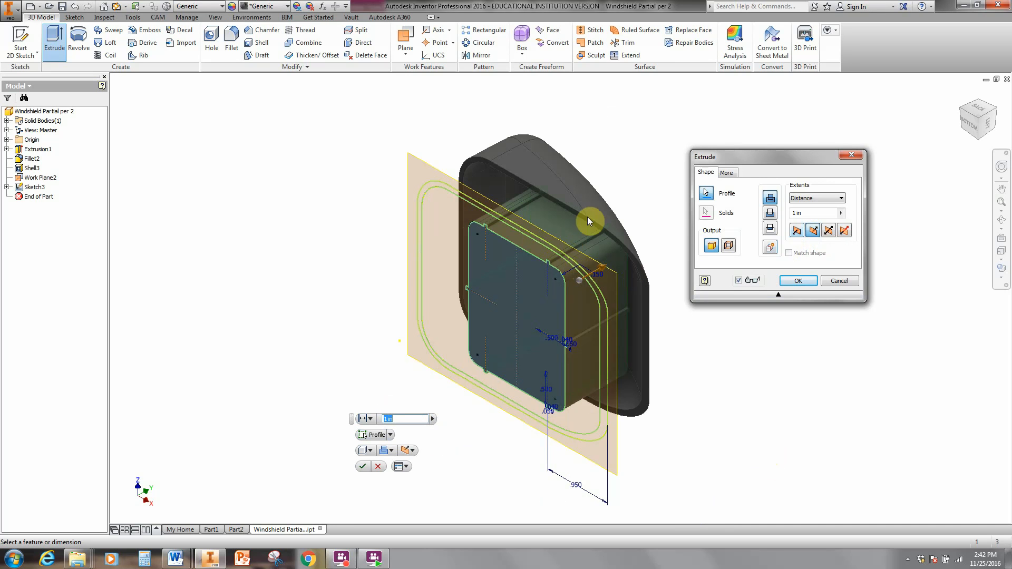
{"action": "mouse_move", "coordinate": [799, 185]}
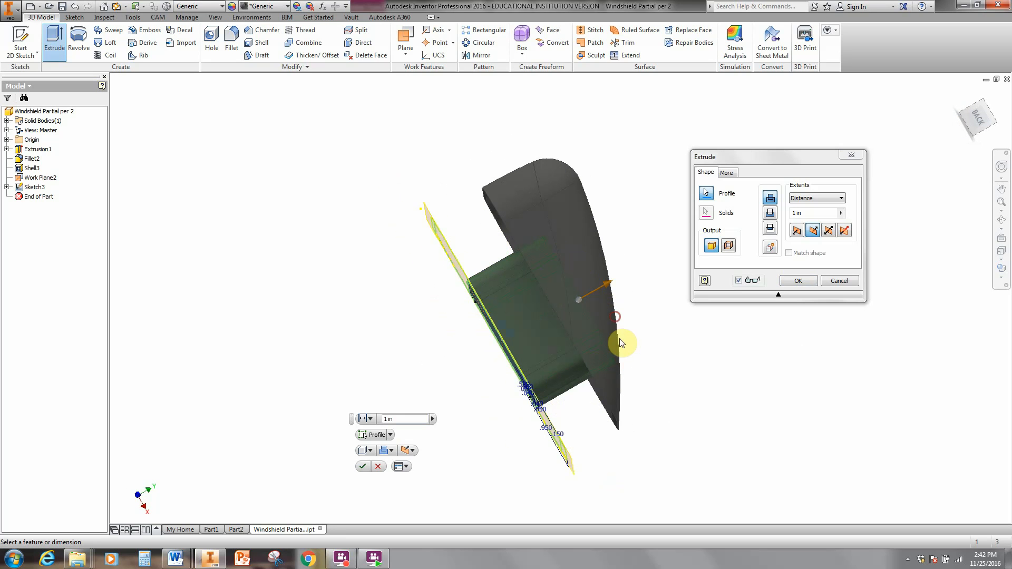
{"action": "mouse_move", "coordinate": [601, 297]}
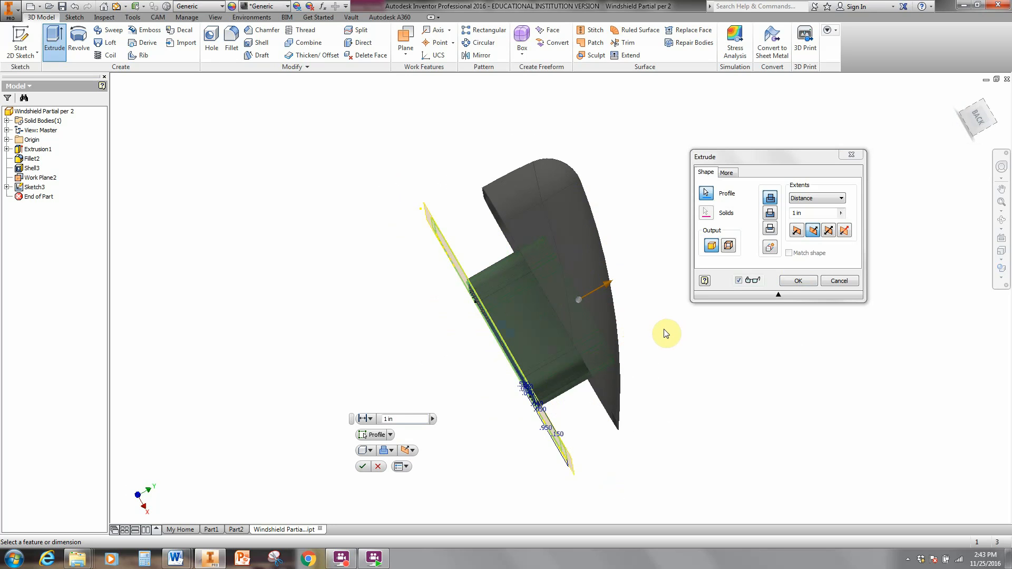
{"action": "left_click", "coordinate": [810, 212]}
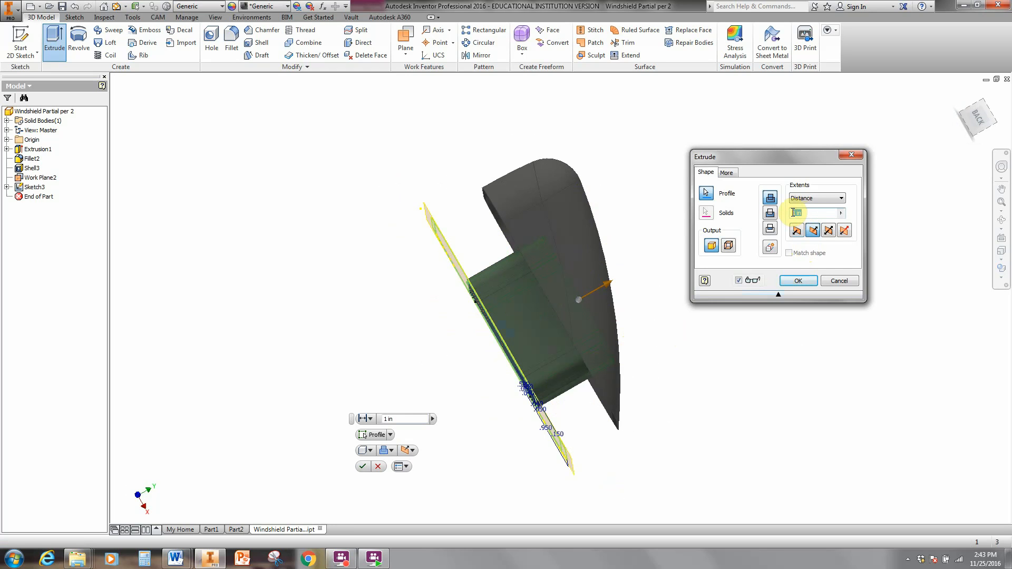
{"action": "type", "text": "3"}
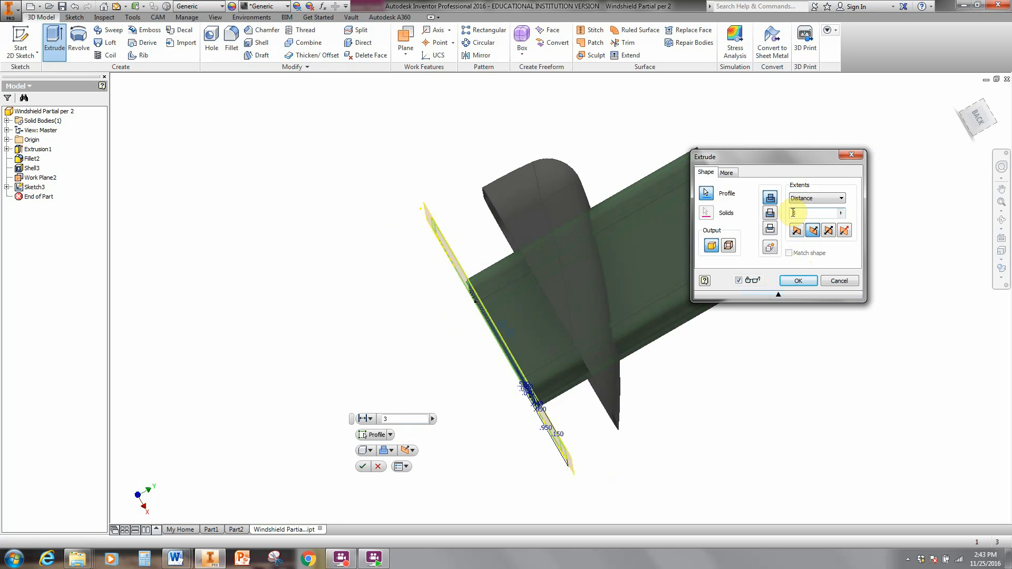
{"action": "left_click_drag", "start_coordinate": [778, 157], "coordinate": [888, 279]}
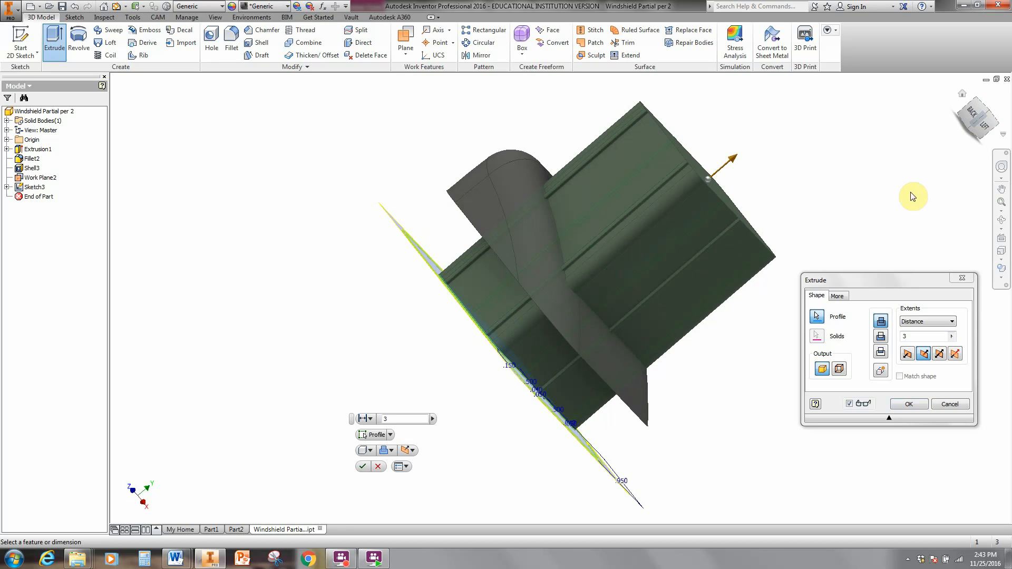
{"action": "mouse_move", "coordinate": [713, 194]}
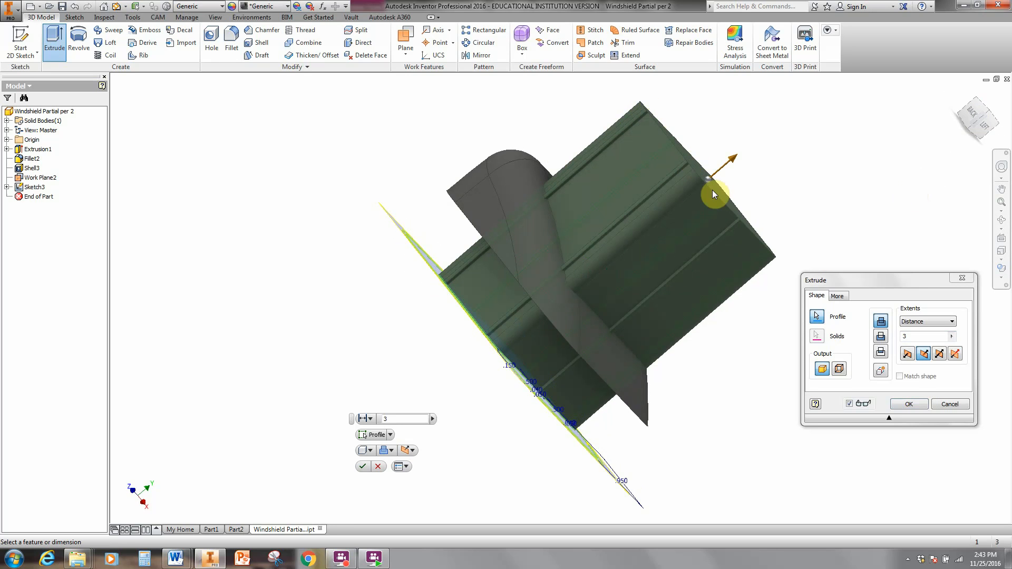
{"action": "mouse_move", "coordinate": [547, 211]}
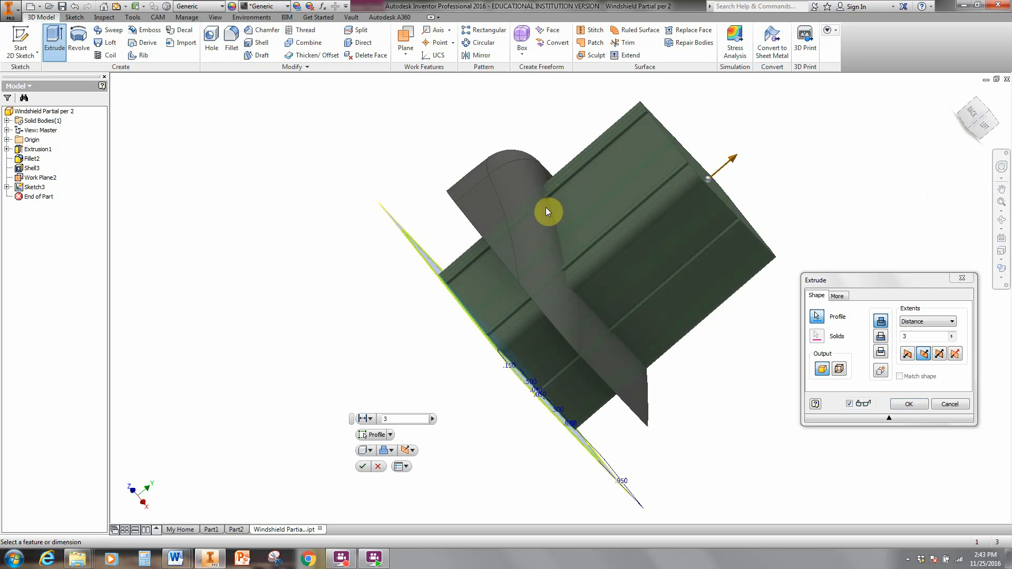
{"action": "mouse_move", "coordinate": [528, 191]}
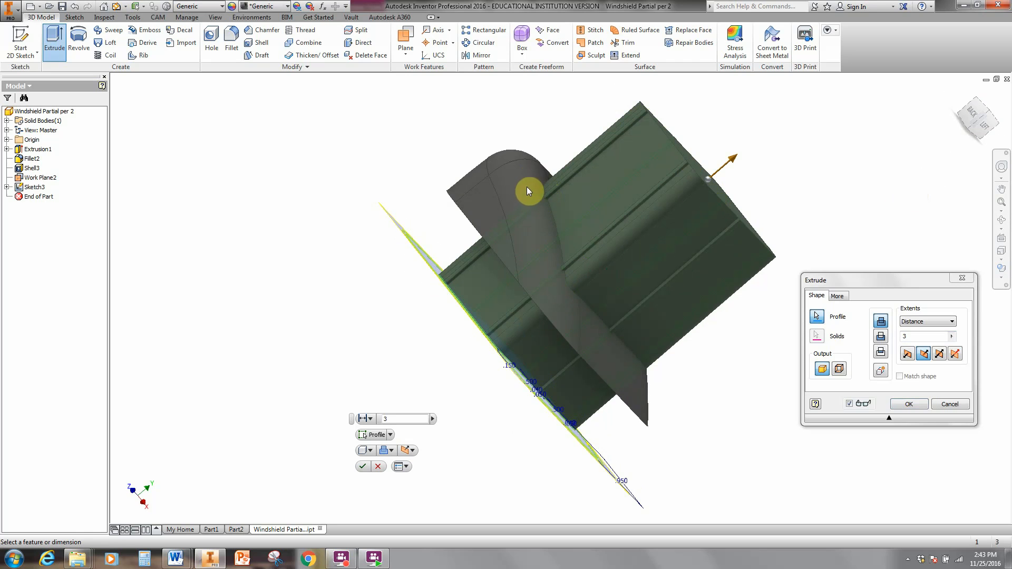
{"action": "mouse_move", "coordinate": [546, 275]}
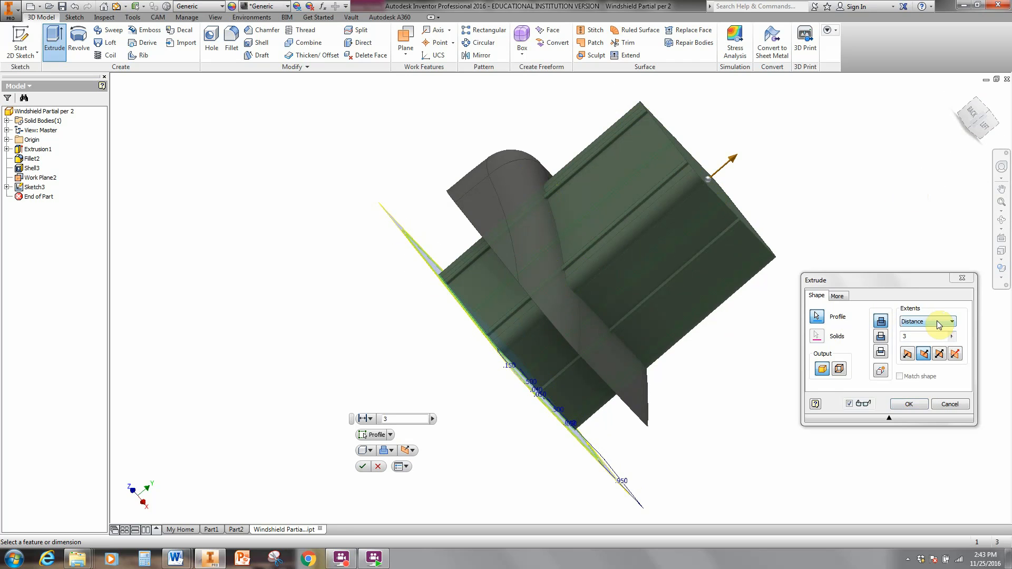
Step: Set the extrusion extents to To Next and confirm, creating Extrusion3
{"action": "left_click", "coordinate": [951, 321]}
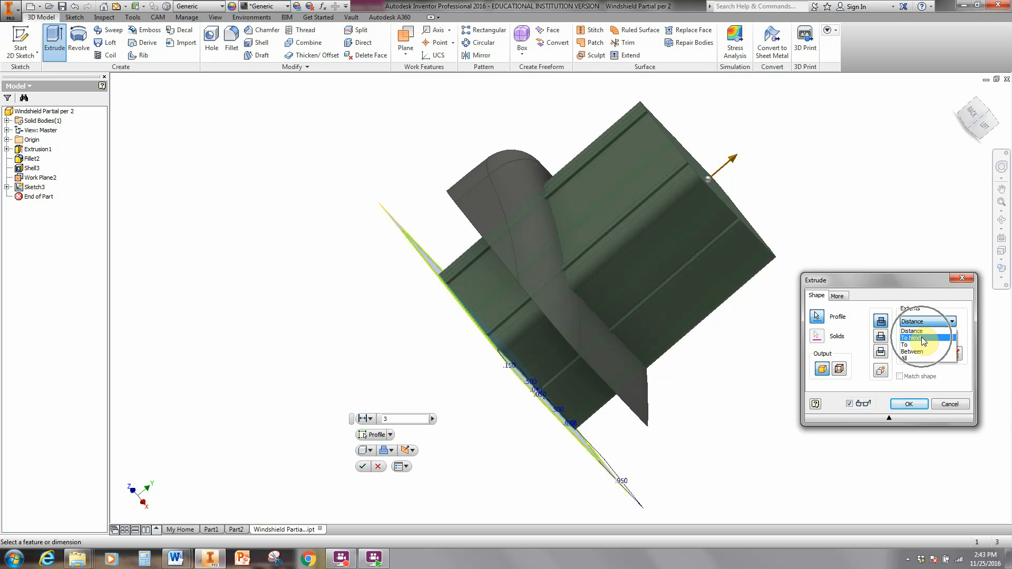
{"action": "left_click", "coordinate": [910, 337]}
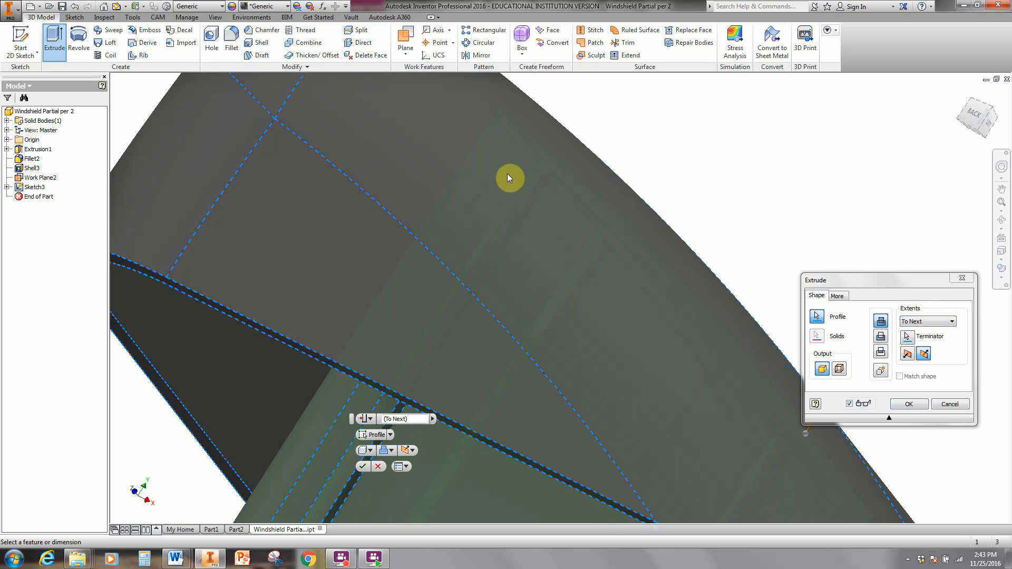
{"action": "mouse_move", "coordinate": [557, 155]}
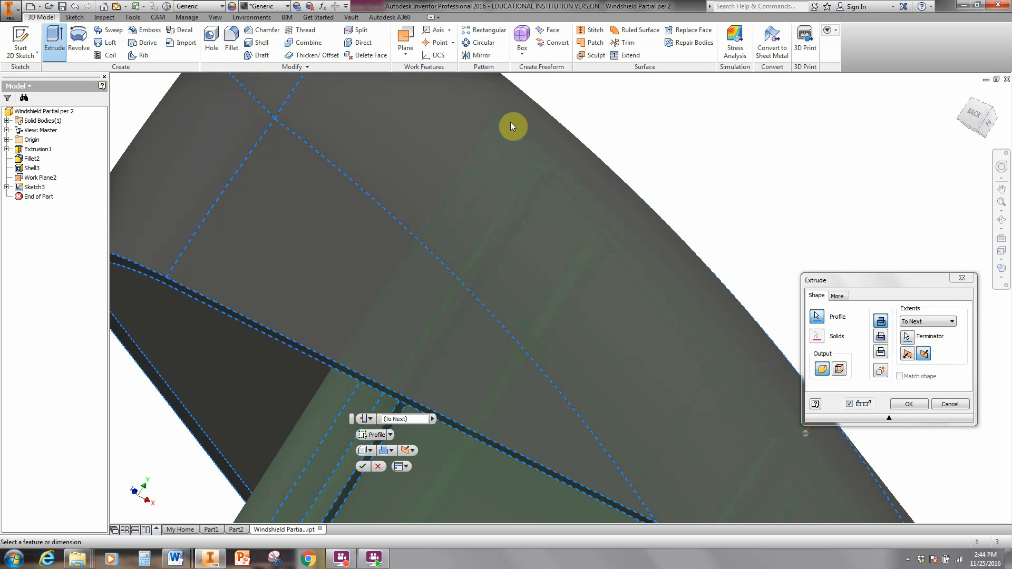
{"action": "mouse_move", "coordinate": [485, 147]}
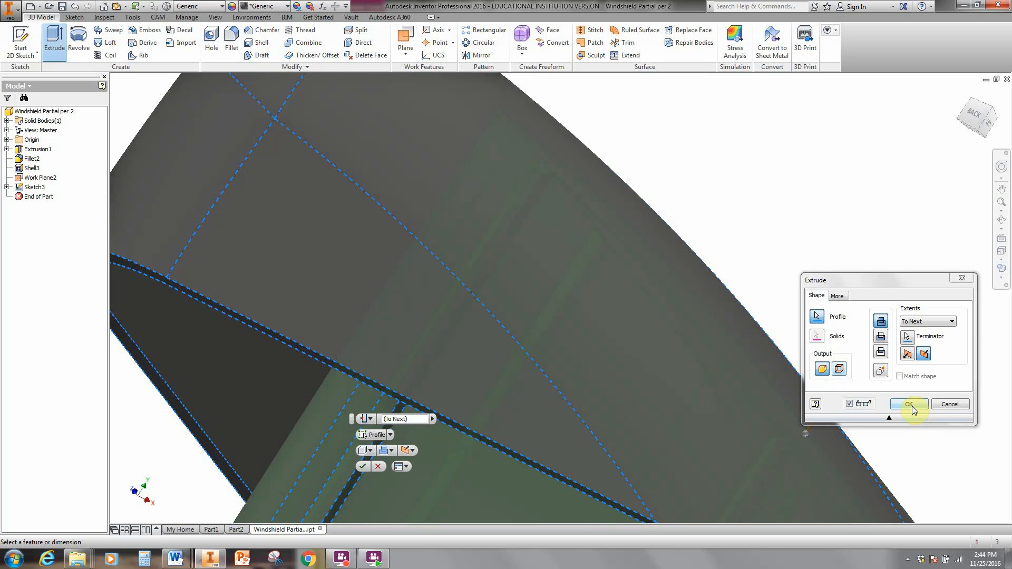
{"action": "left_click", "coordinate": [908, 404]}
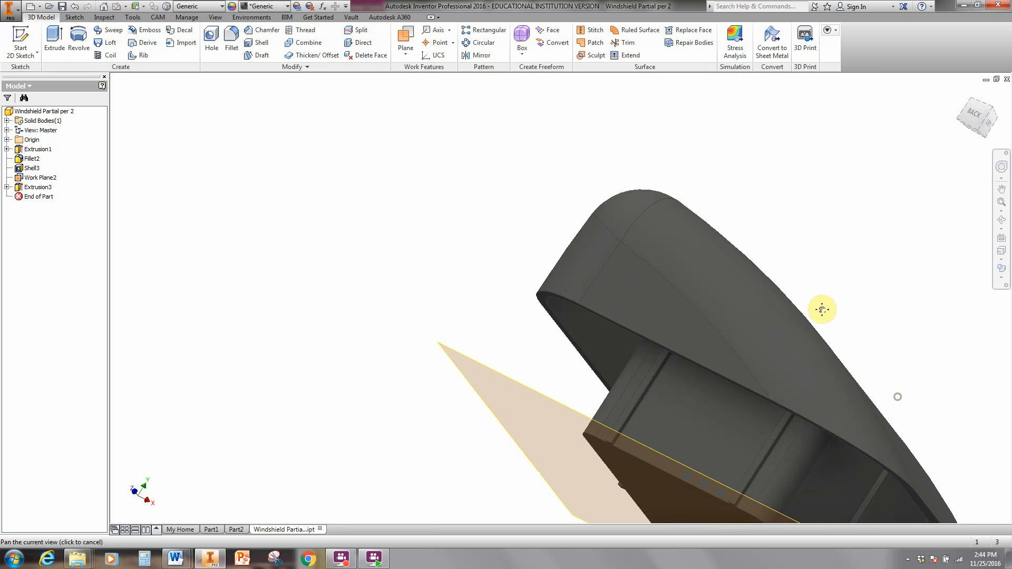
{"action": "left_click_drag", "start_coordinate": [821, 308], "coordinate": [762, 362]}
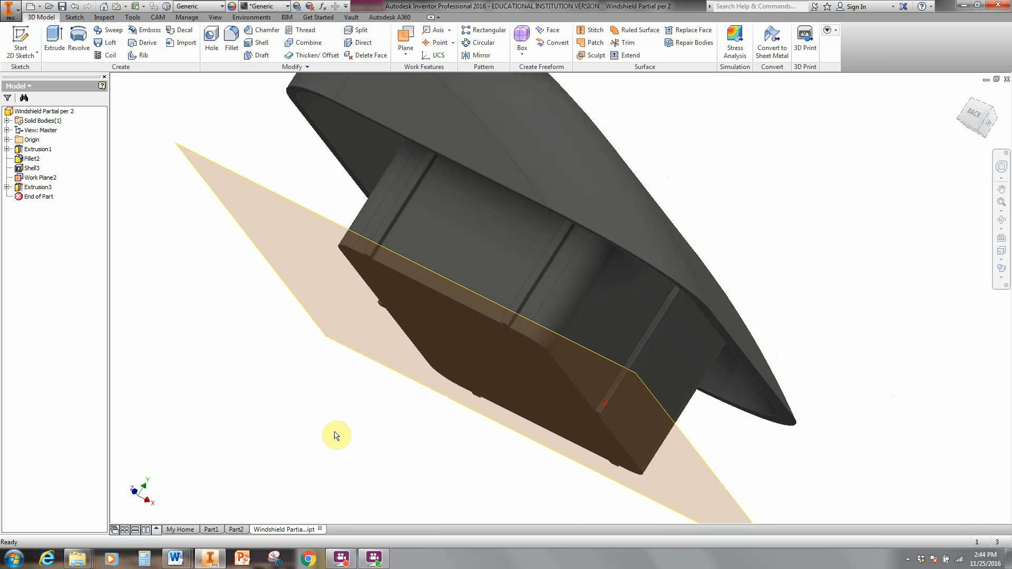
{"action": "left_click", "coordinate": [40, 177]}
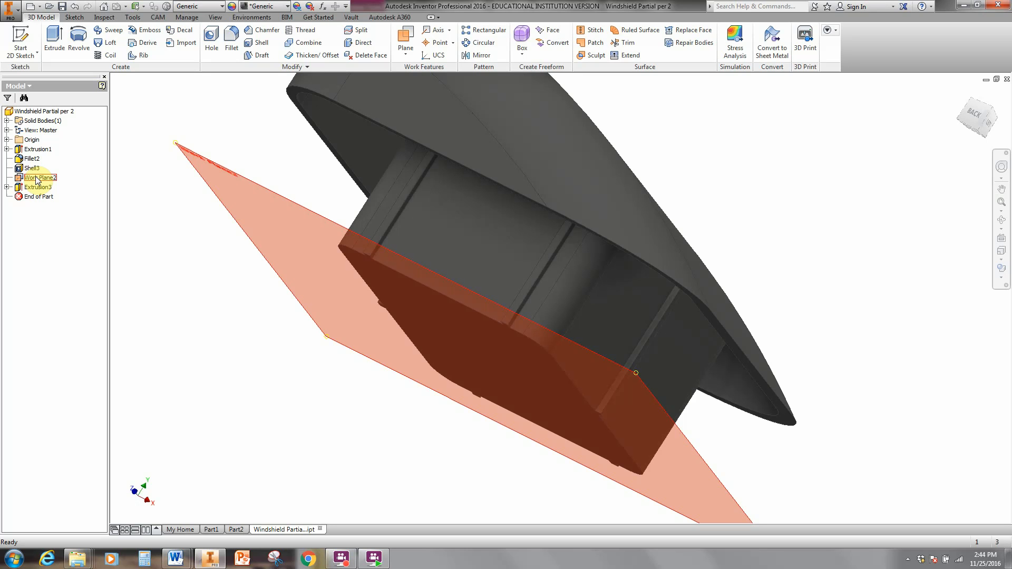
Step: Uncheck Visibility for Work Plane2 in the browser
{"action": "right_click", "coordinate": [38, 177]}
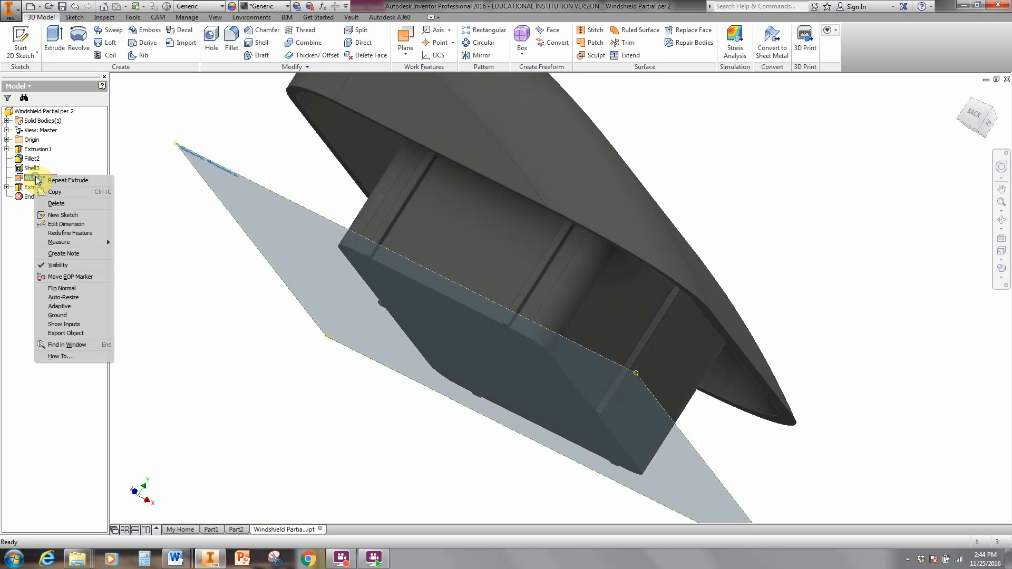
{"action": "mouse_move", "coordinate": [58, 201]}
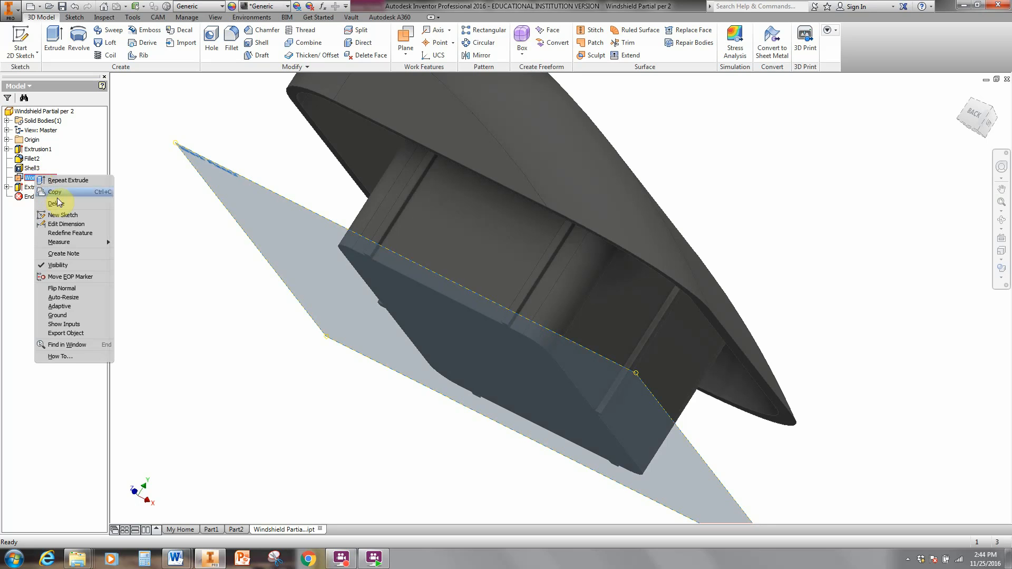
{"action": "mouse_move", "coordinate": [63, 215]}
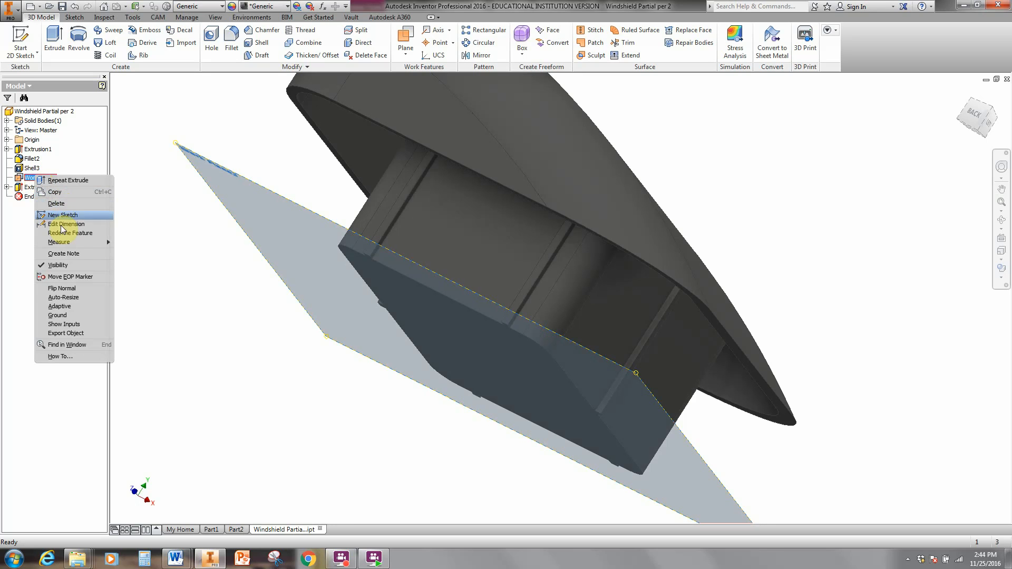
{"action": "mouse_move", "coordinate": [58, 265]}
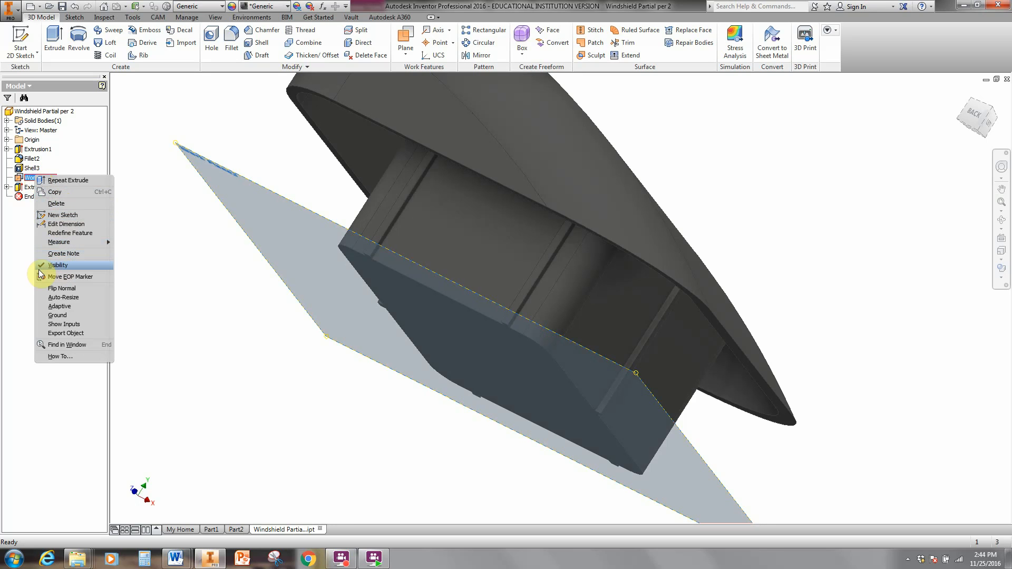
{"action": "mouse_move", "coordinate": [58, 265]}
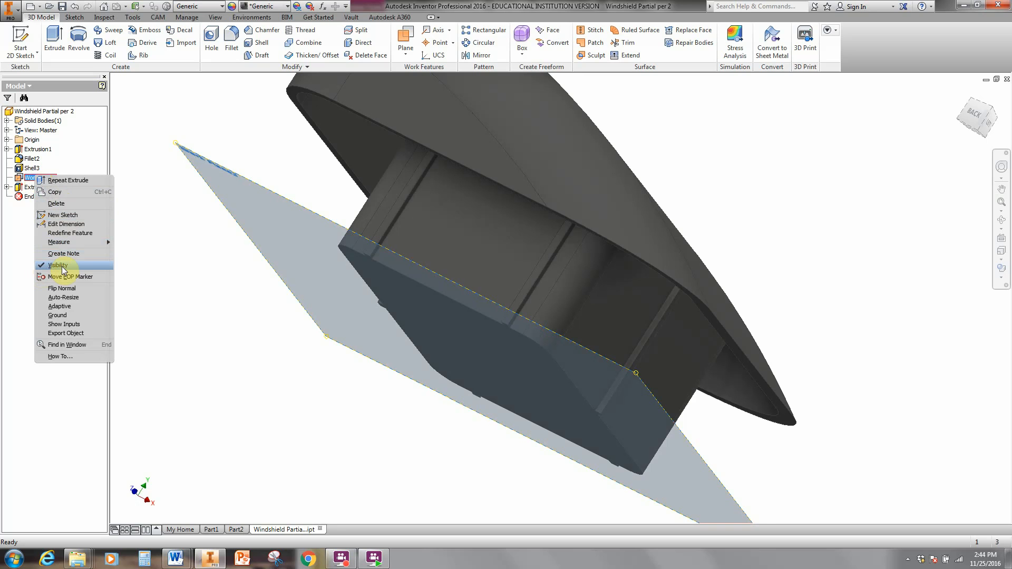
{"action": "left_click", "coordinate": [58, 265]}
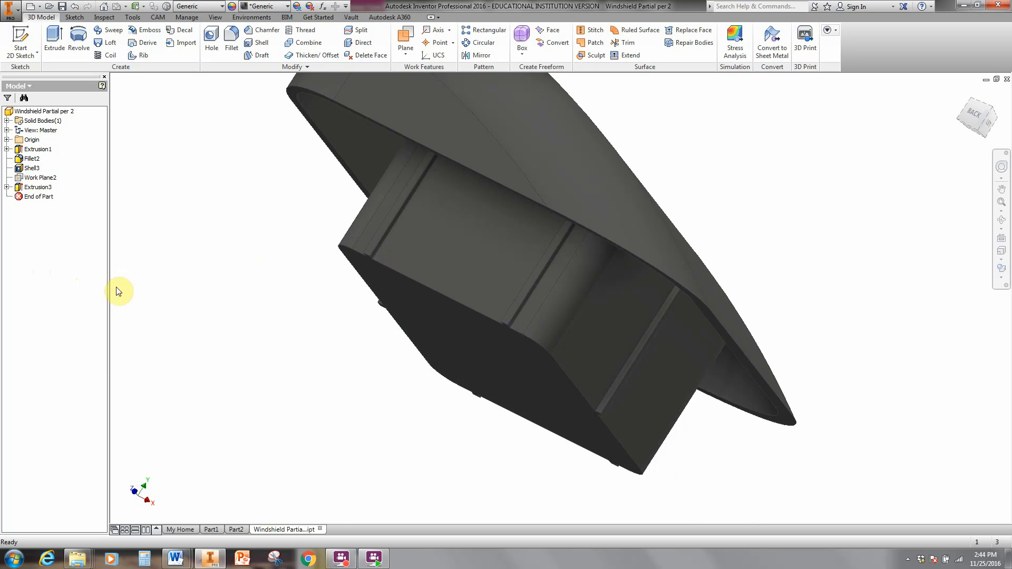
{"action": "mouse_move", "coordinate": [906, 240]}
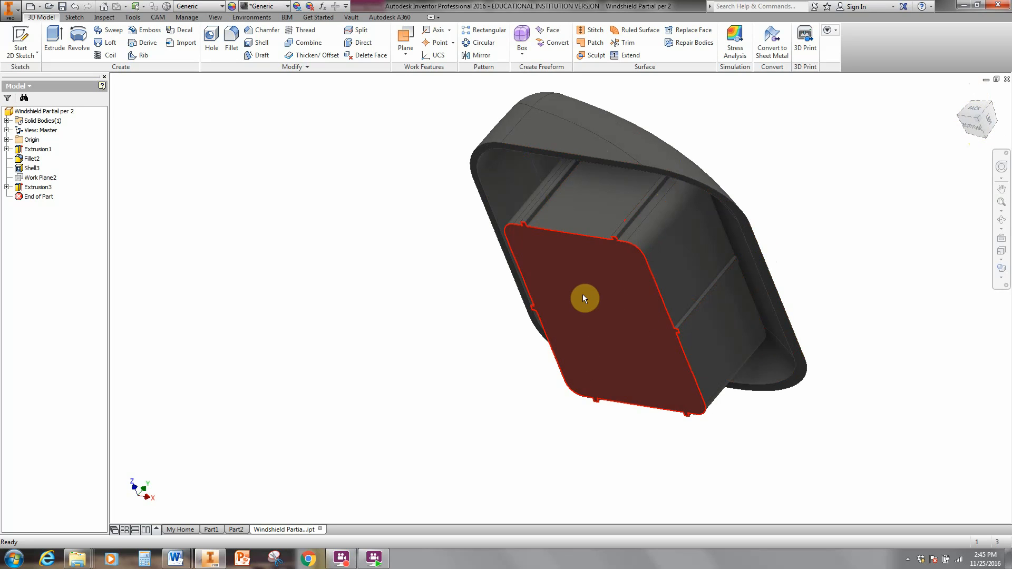
Step: Orbit to the underside and select the inner box's bottom face
{"action": "left_click", "coordinate": [584, 297]}
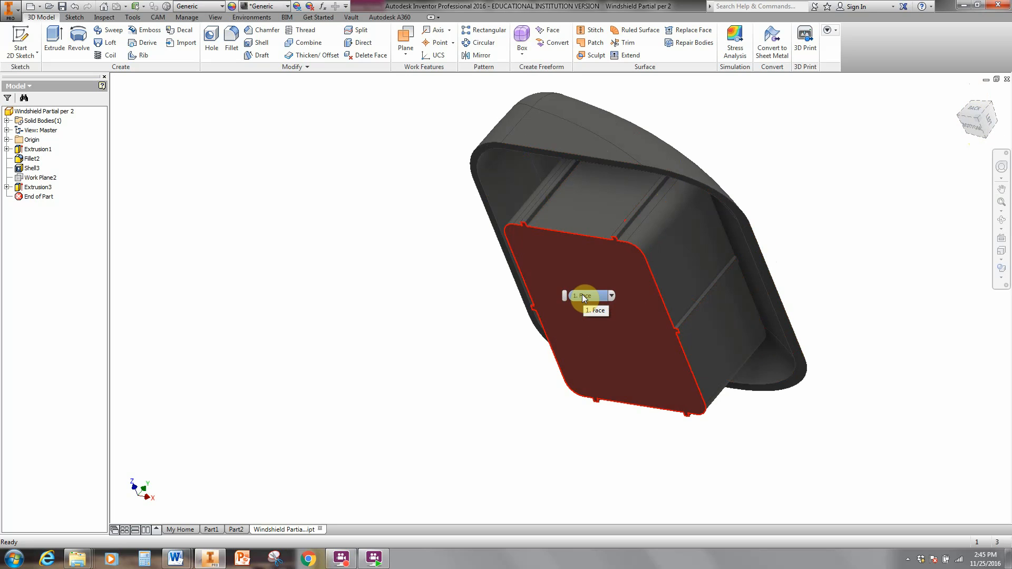
{"action": "mouse_move", "coordinate": [595, 288]}
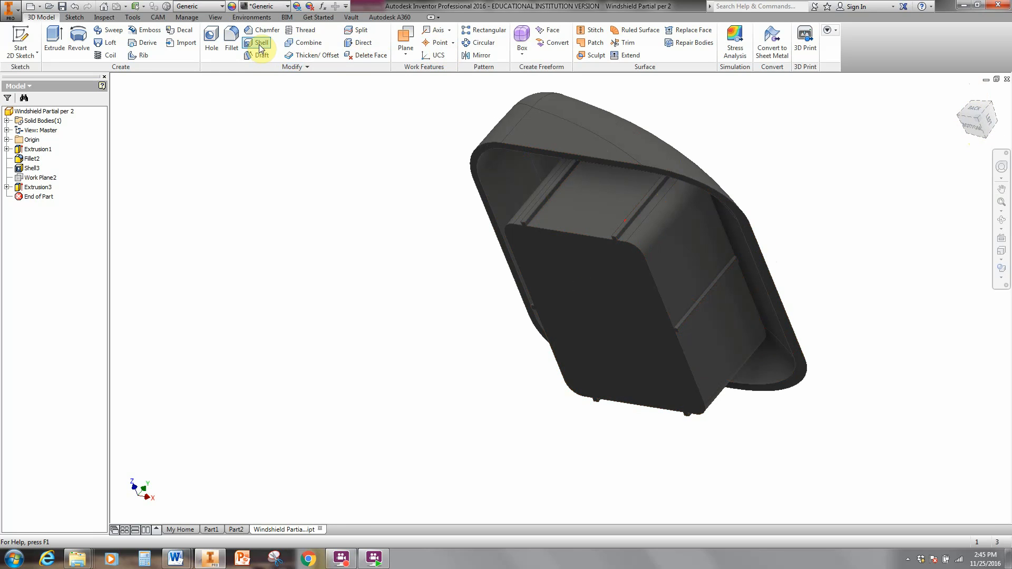
{"action": "mouse_move", "coordinate": [260, 42]}
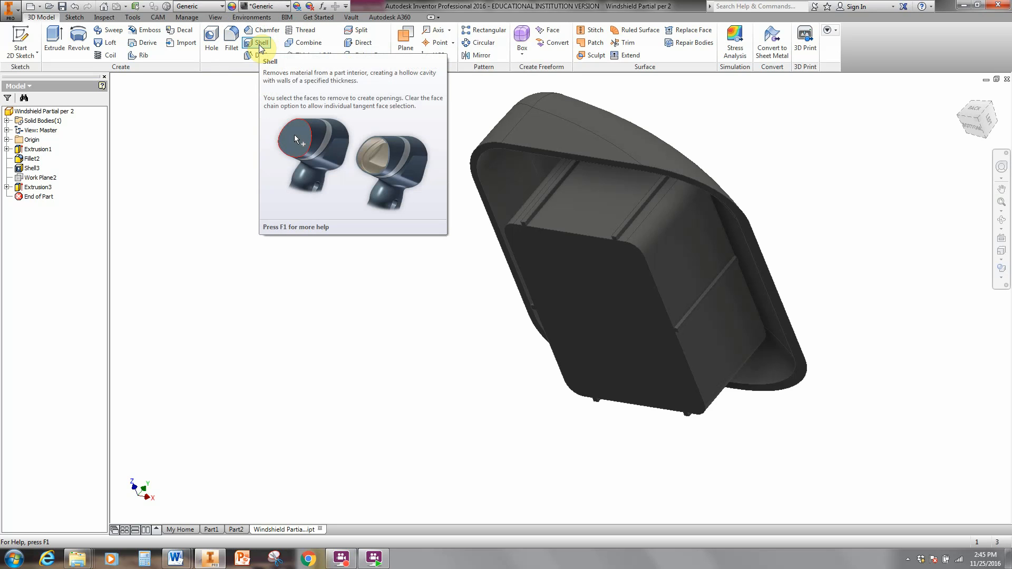
Step: Start a Shell of the inner box, removing its bottom face at 0.05 thickness
{"action": "left_click", "coordinate": [260, 43]}
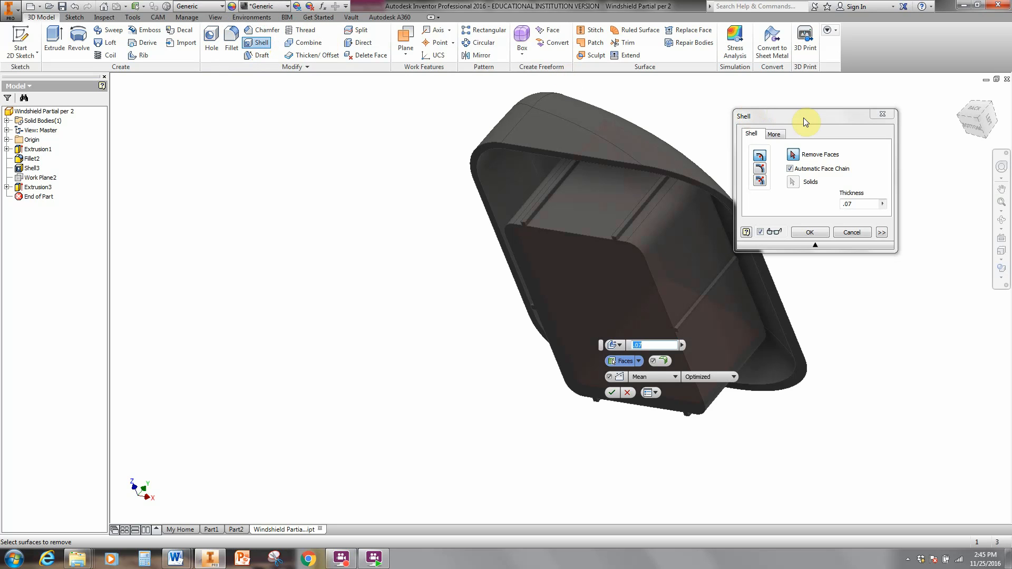
{"action": "left_click_drag", "start_coordinate": [807, 116], "coordinate": [290, 120]}
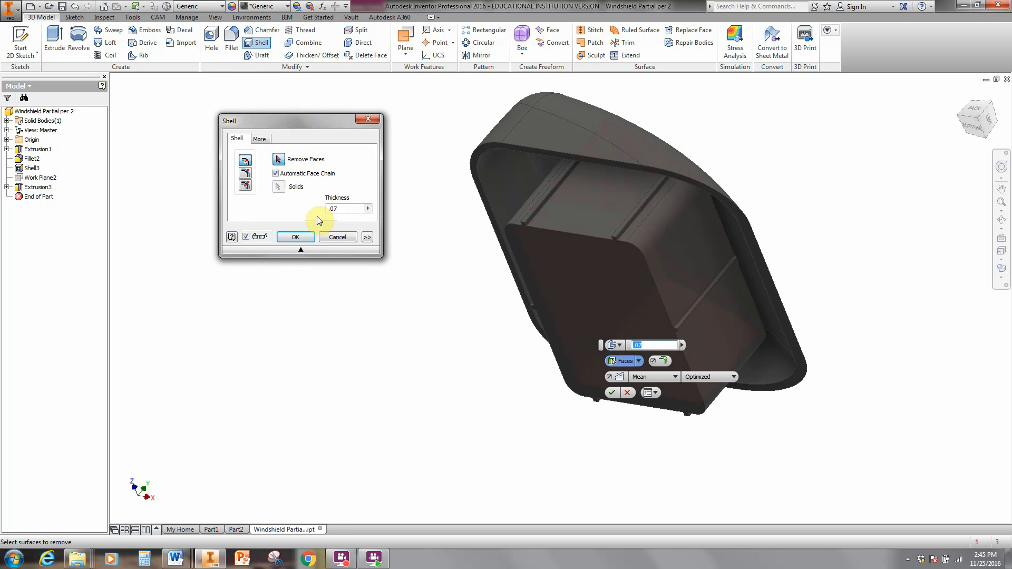
{"action": "mouse_move", "coordinate": [336, 198]}
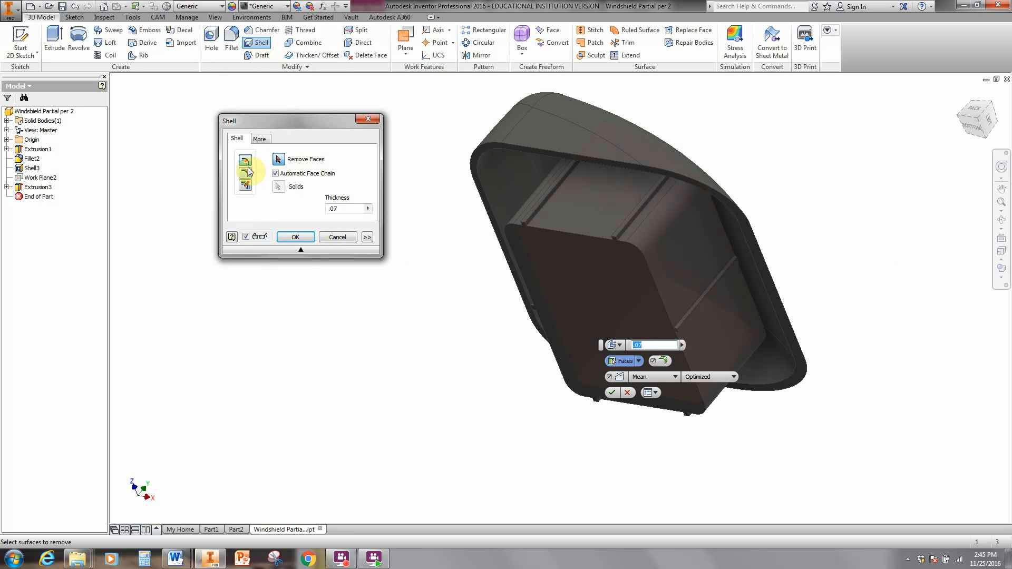
{"action": "mouse_move", "coordinate": [245, 163]}
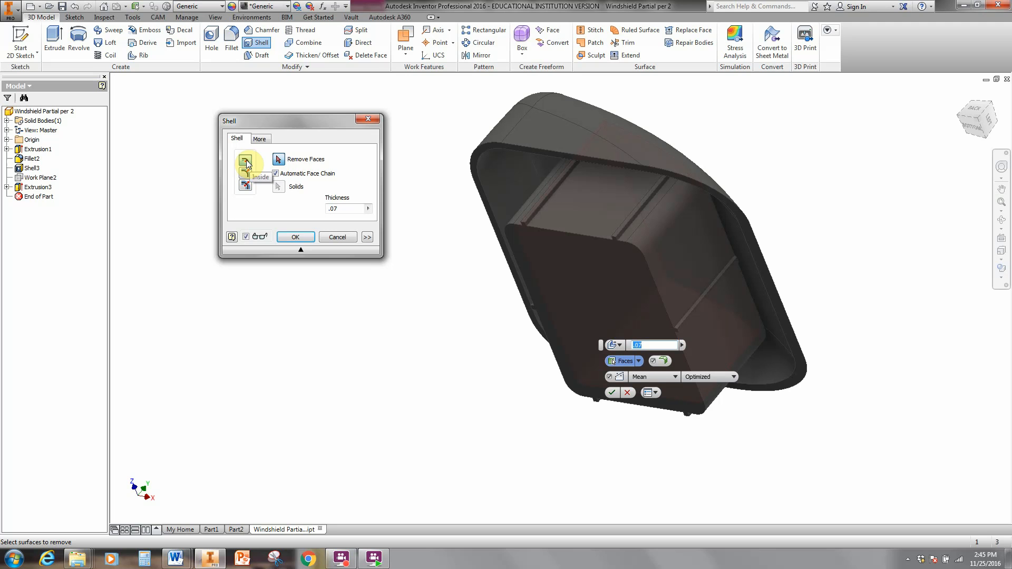
{"action": "mouse_move", "coordinate": [278, 161]}
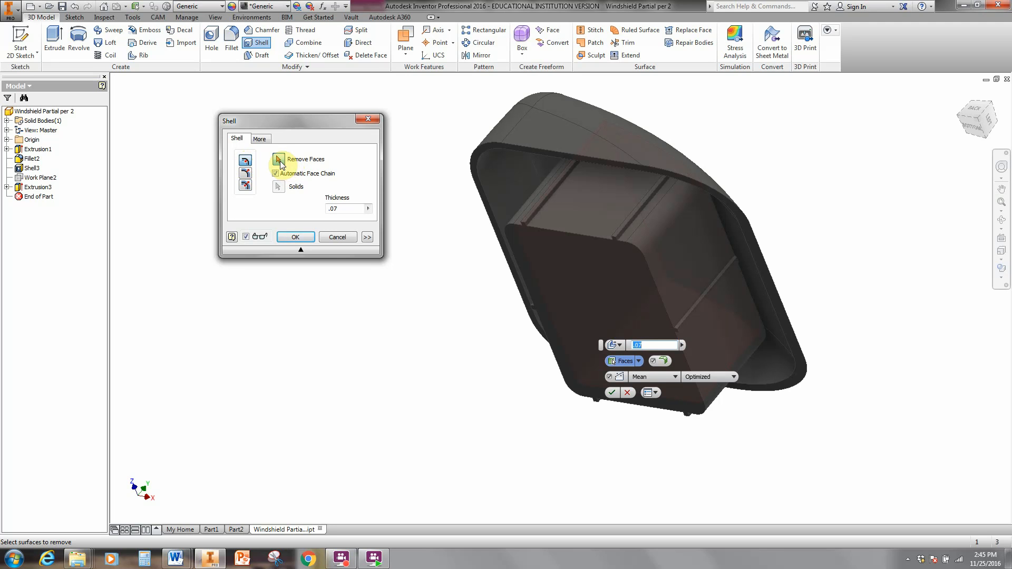
{"action": "left_click", "coordinate": [603, 299]}
{"action": "type", "text": ".05"}
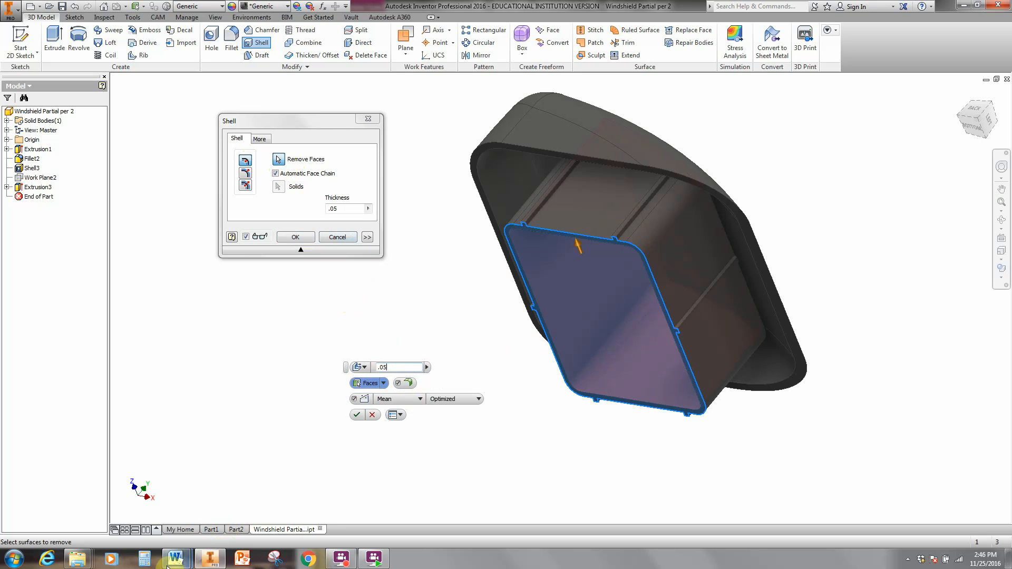
Step: Switch to Word to check the .05 wall dimension in Detail B
{"action": "left_click", "coordinate": [175, 558]}
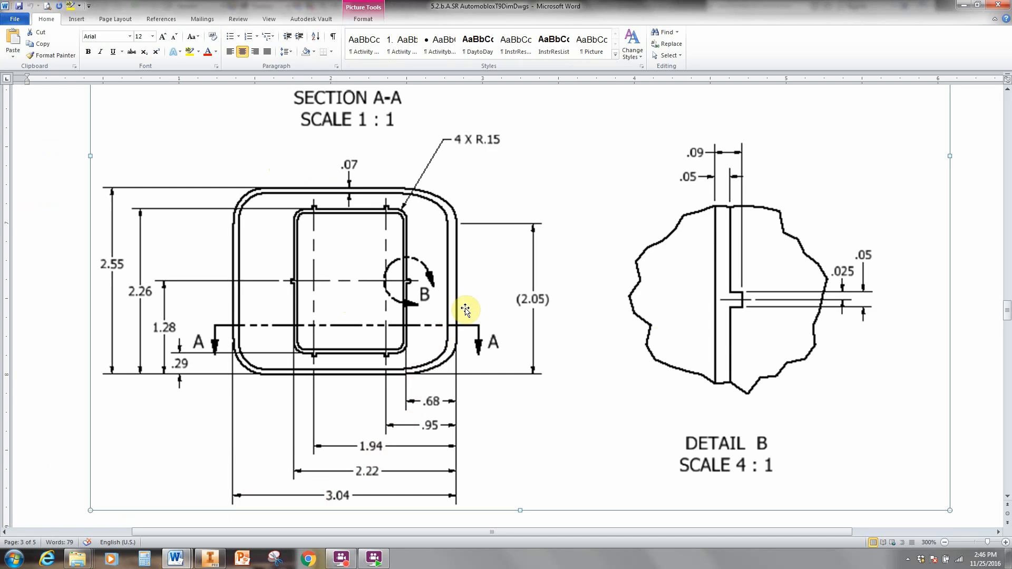
{"action": "mouse_move", "coordinate": [704, 177]}
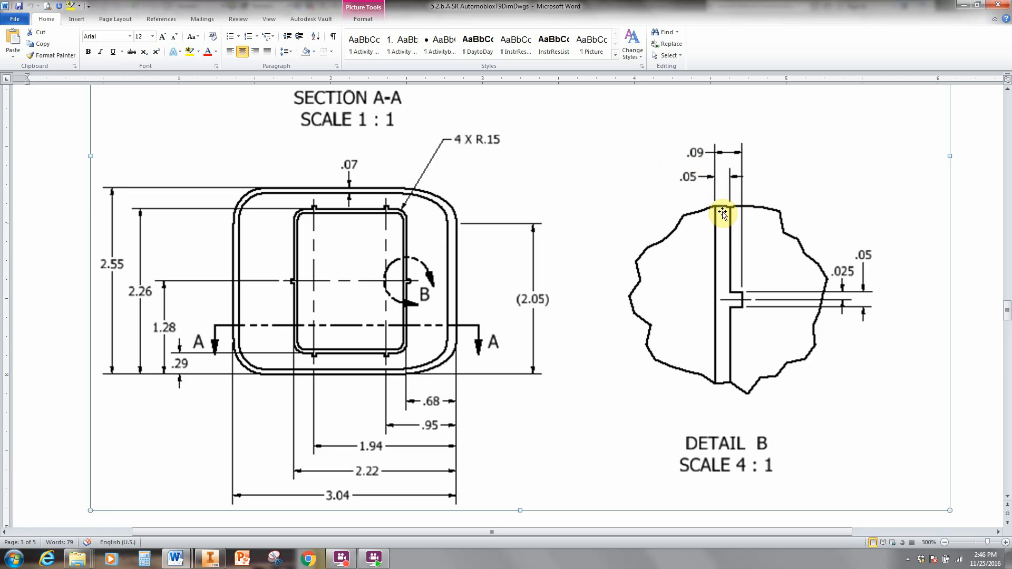
{"action": "mouse_move", "coordinate": [668, 227]}
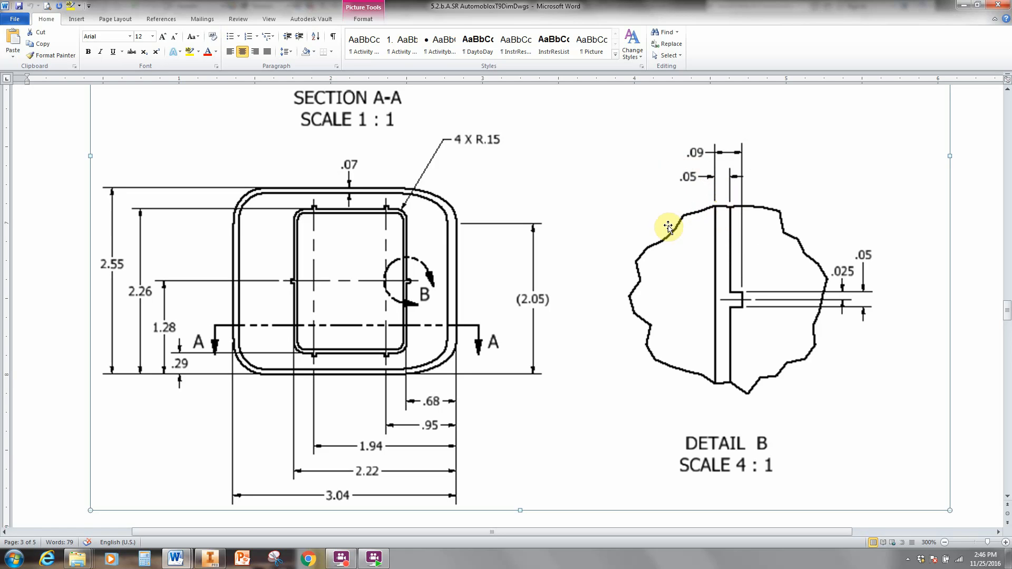
{"action": "mouse_move", "coordinate": [361, 178]}
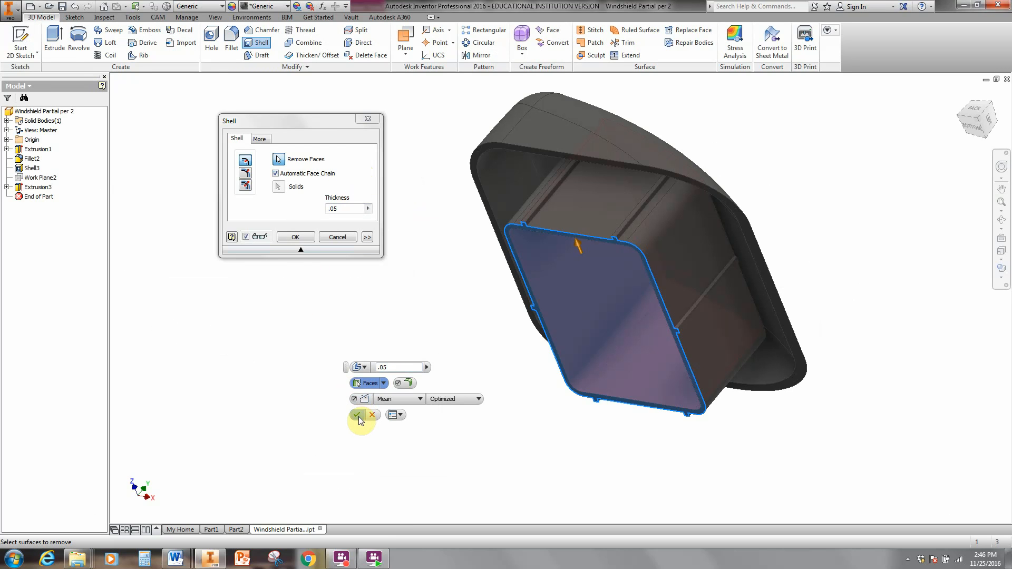
{"action": "mouse_move", "coordinate": [356, 415]}
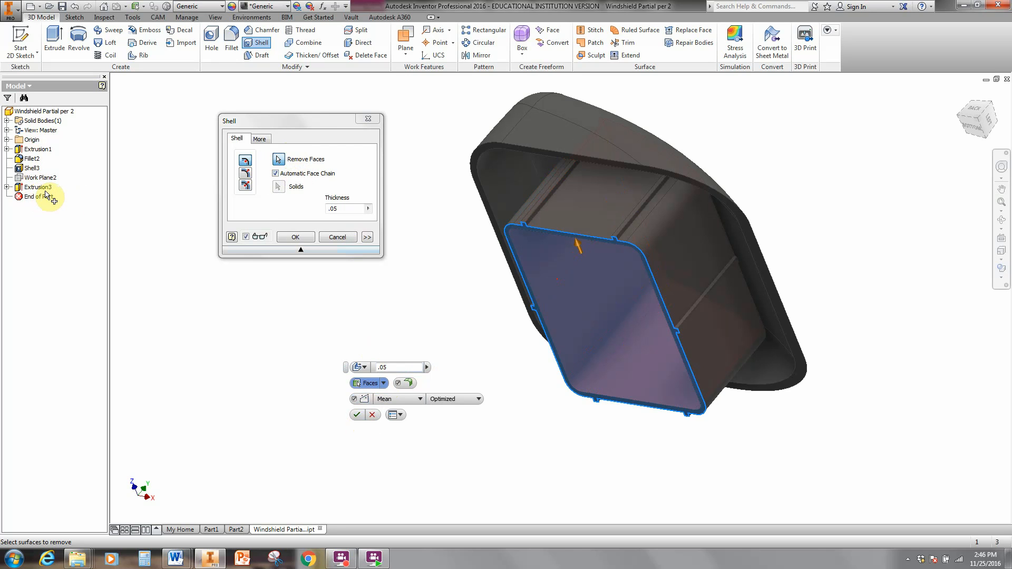
{"action": "mouse_move", "coordinate": [322, 417]}
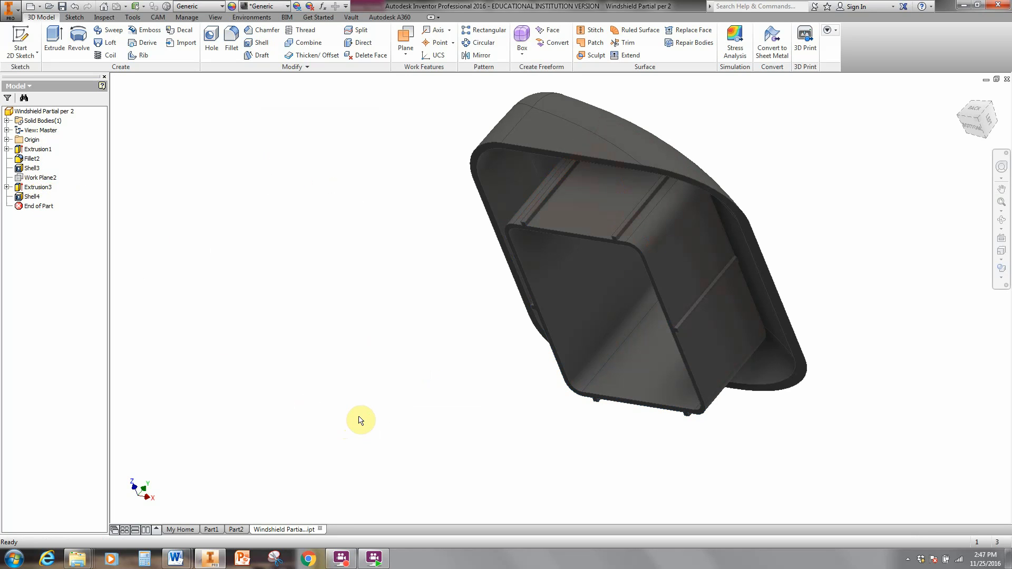
{"action": "mouse_move", "coordinate": [119, 306]}
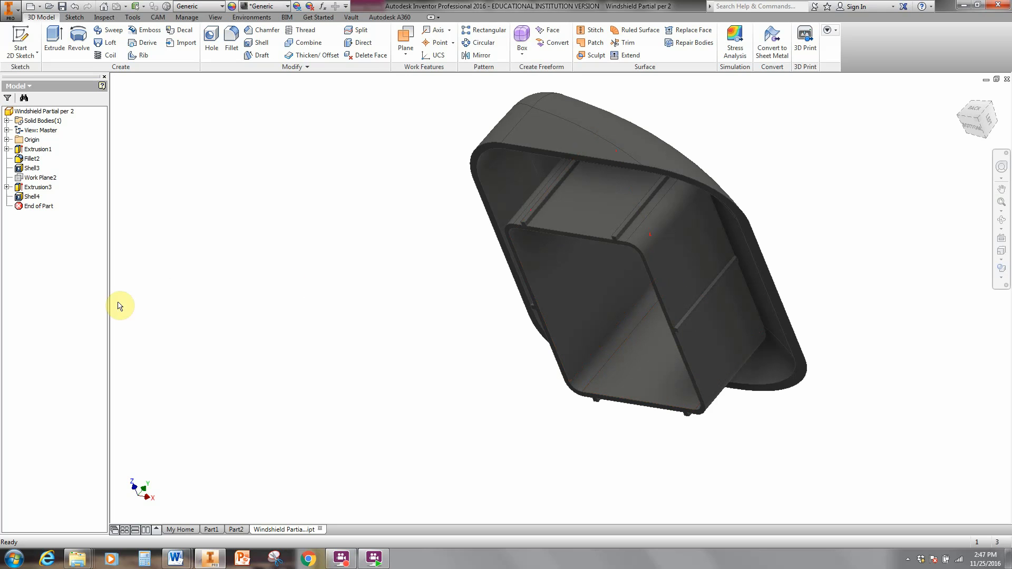
{"action": "left_click", "coordinate": [31, 196]}
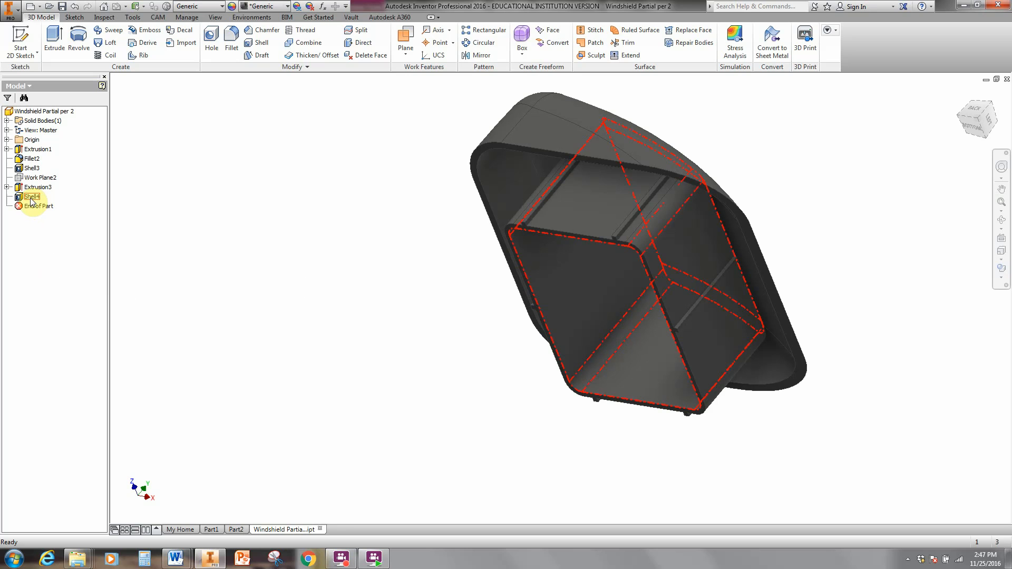
{"action": "right_click", "coordinate": [32, 197]}
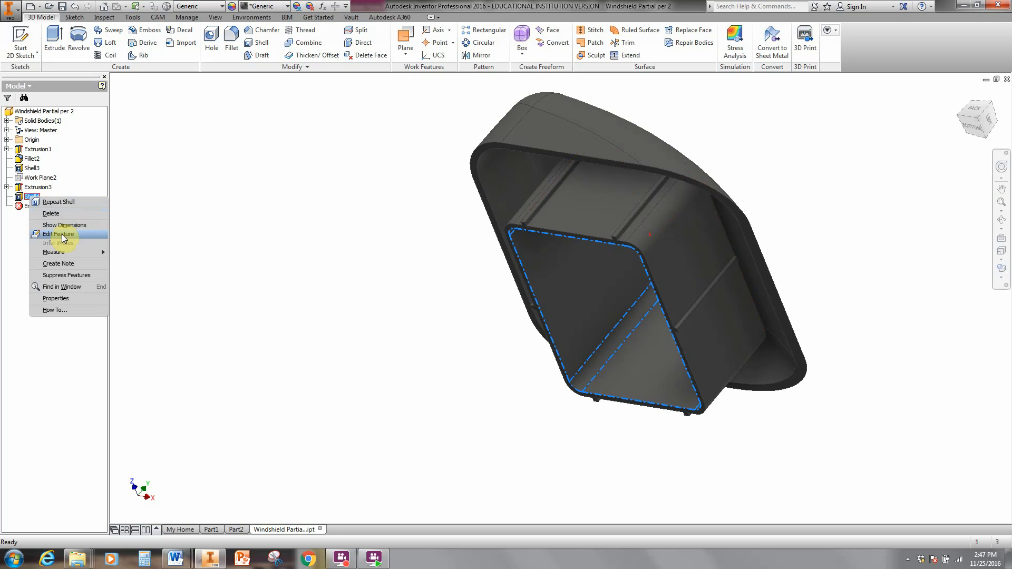
{"action": "left_click", "coordinate": [58, 234]}
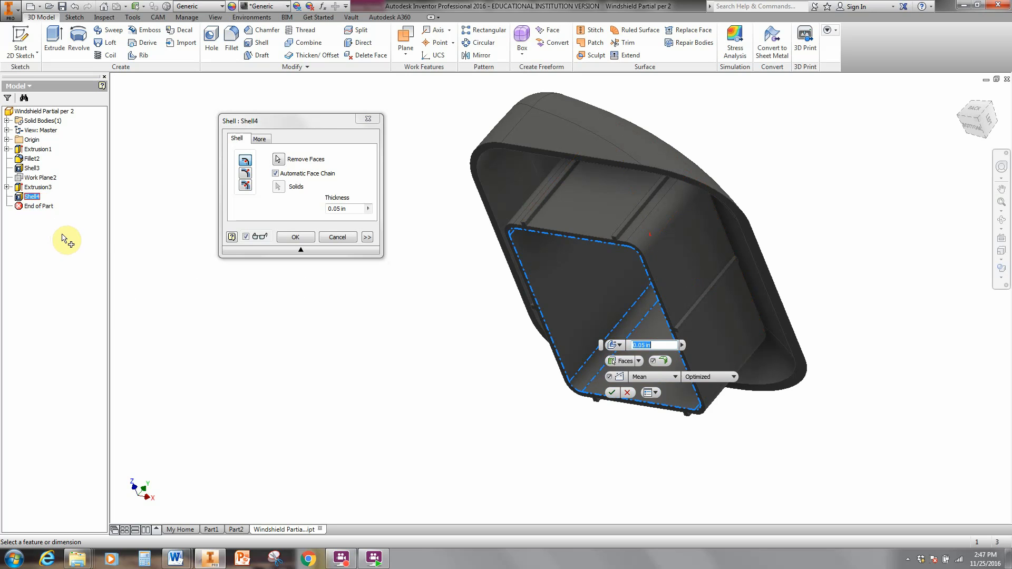
{"action": "left_click", "coordinate": [277, 159]}
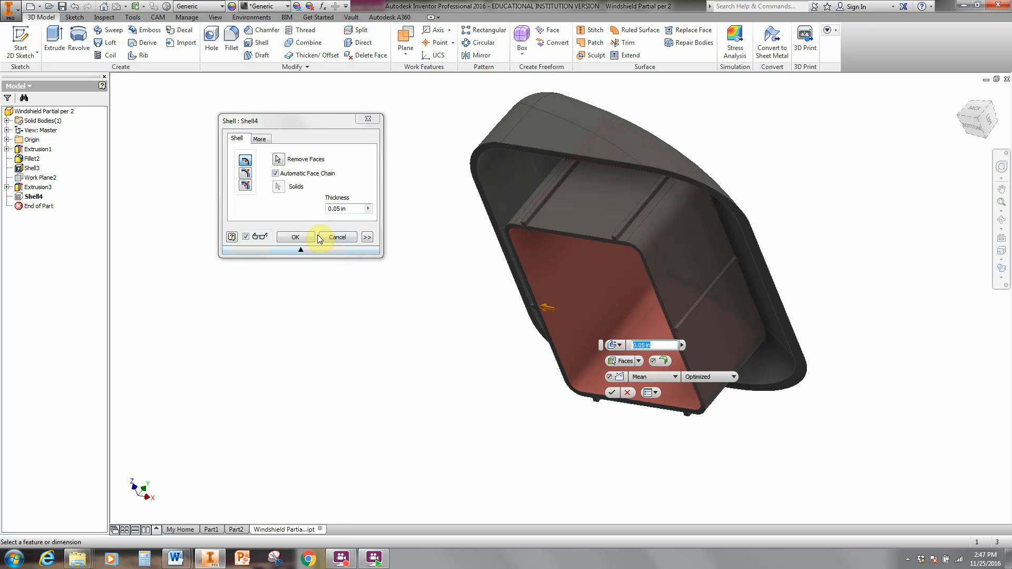
{"action": "left_click", "coordinate": [296, 237]}
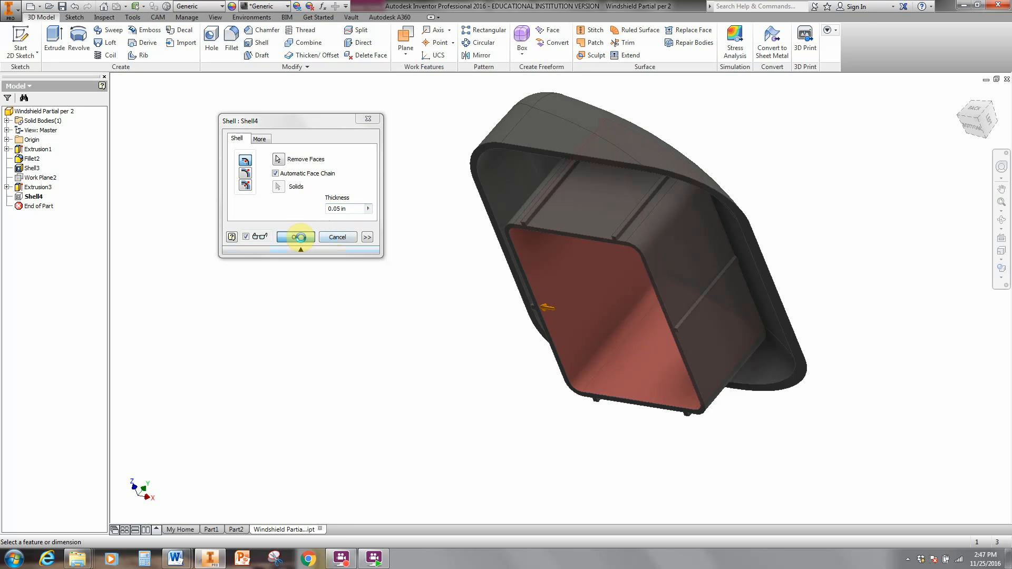
{"action": "left_click", "coordinate": [295, 236]}
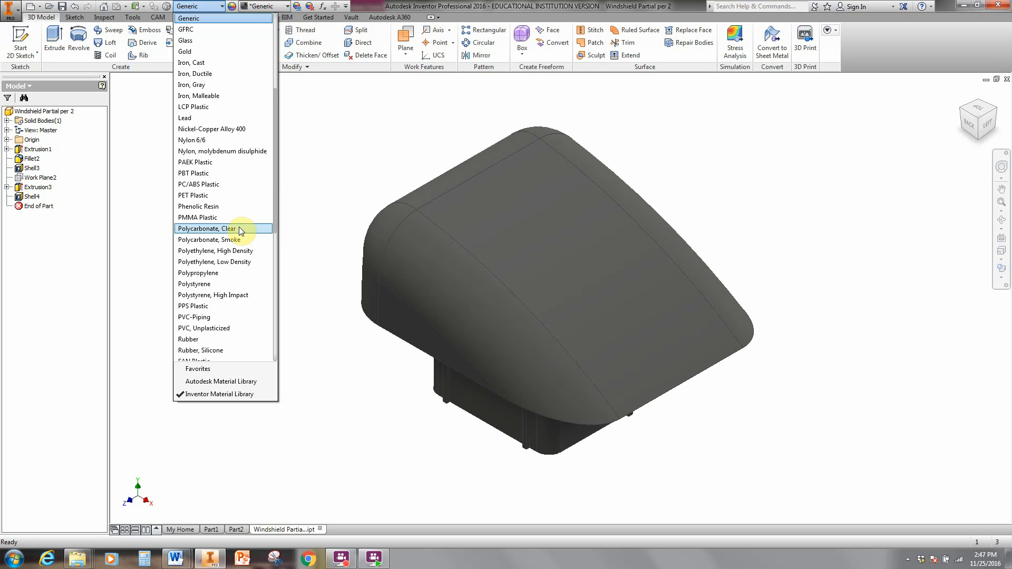
Step: Assign Polycarbonate, Clear as the part material
{"action": "left_click", "coordinate": [208, 228]}
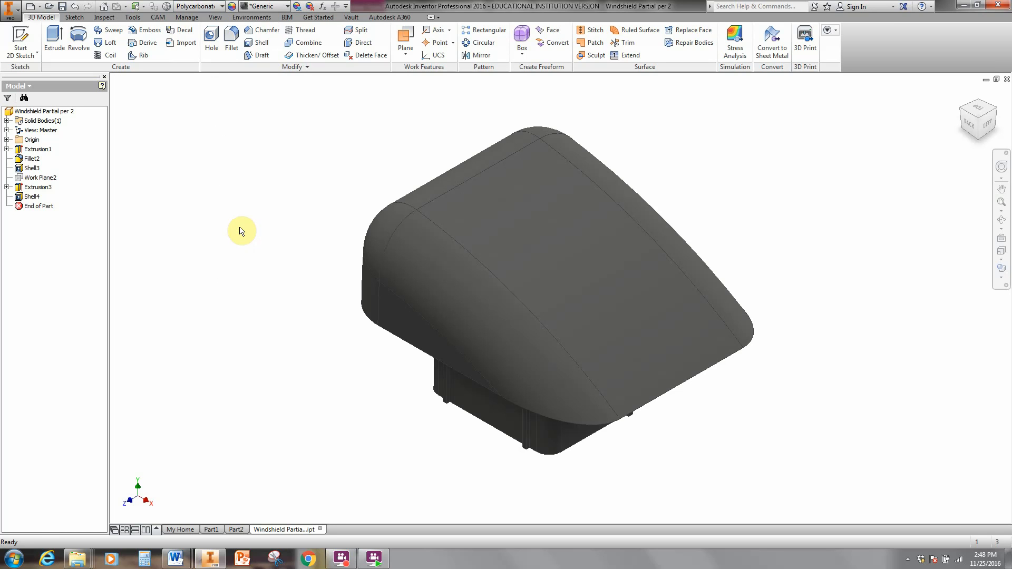
{"action": "mouse_move", "coordinate": [338, 141]}
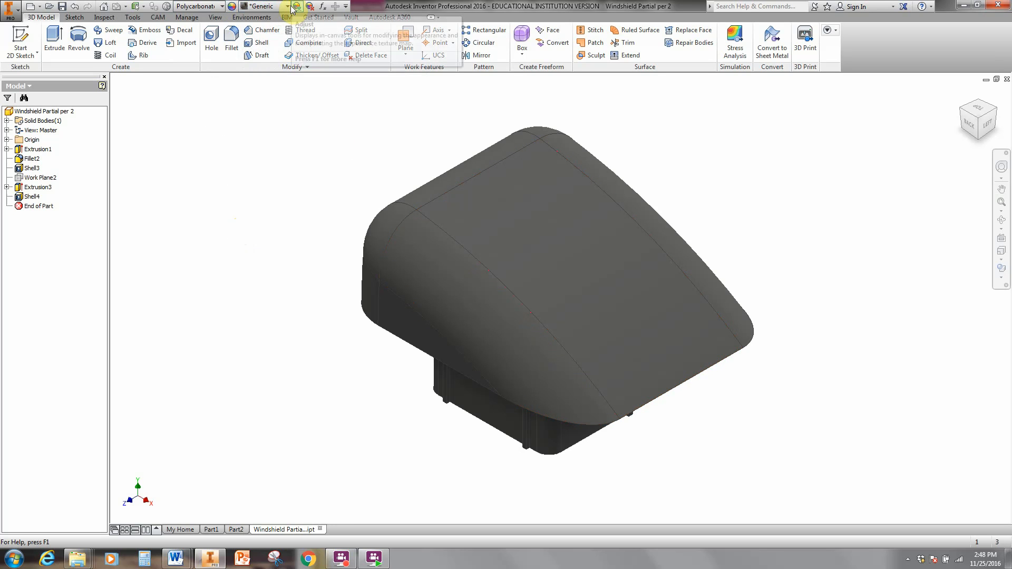
Step: Apply the Clear - Green 1 appearance from the Appearance dropdown
{"action": "left_click", "coordinate": [285, 6]}
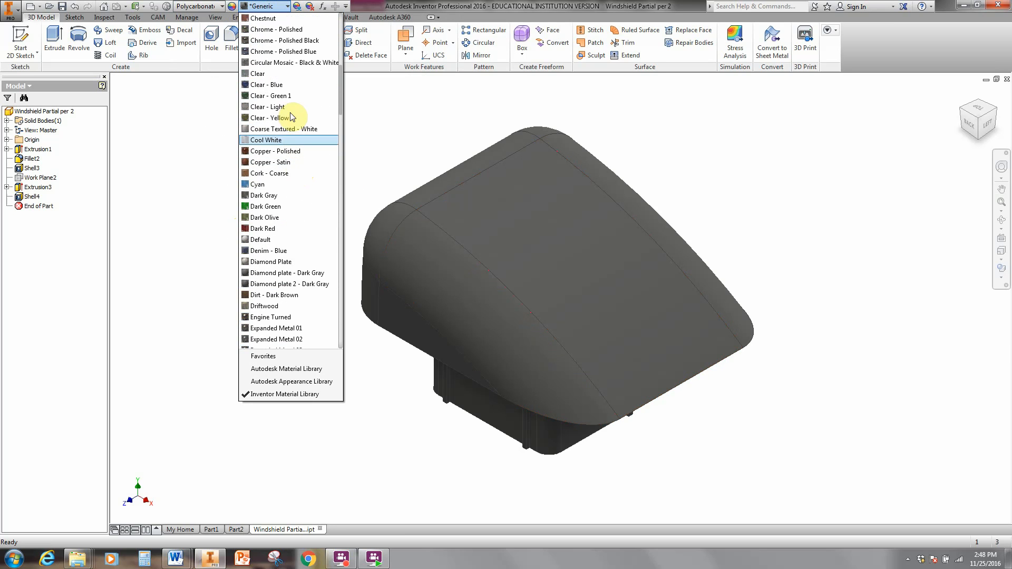
{"action": "mouse_move", "coordinate": [291, 95]}
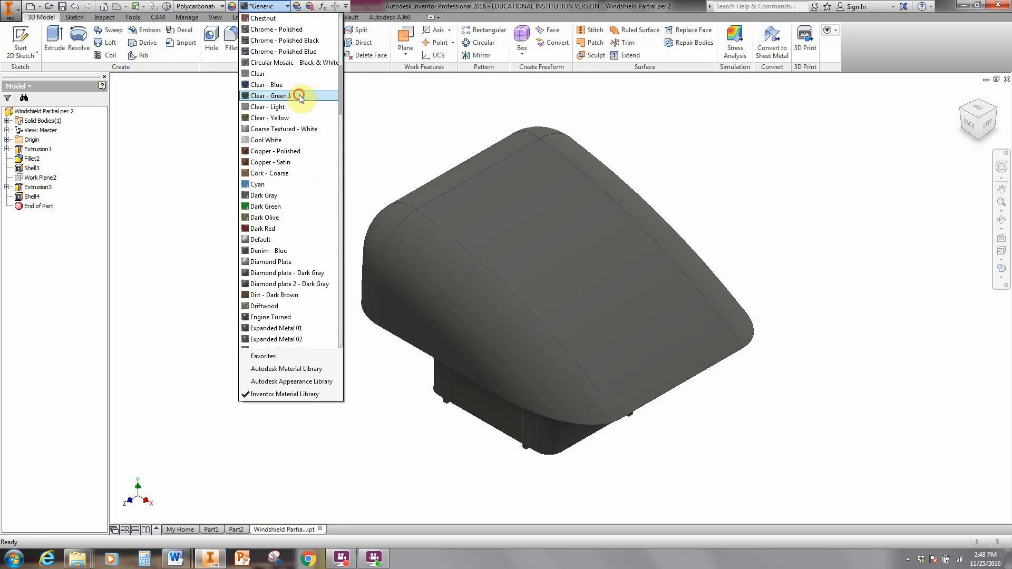
{"action": "left_click", "coordinate": [268, 95]}
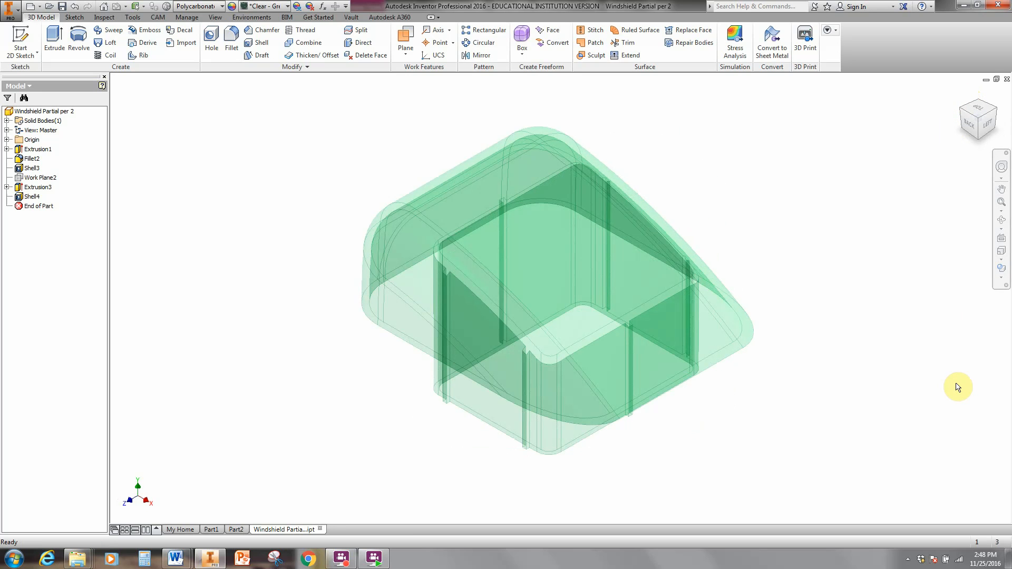
{"action": "mouse_move", "coordinate": [927, 347]}
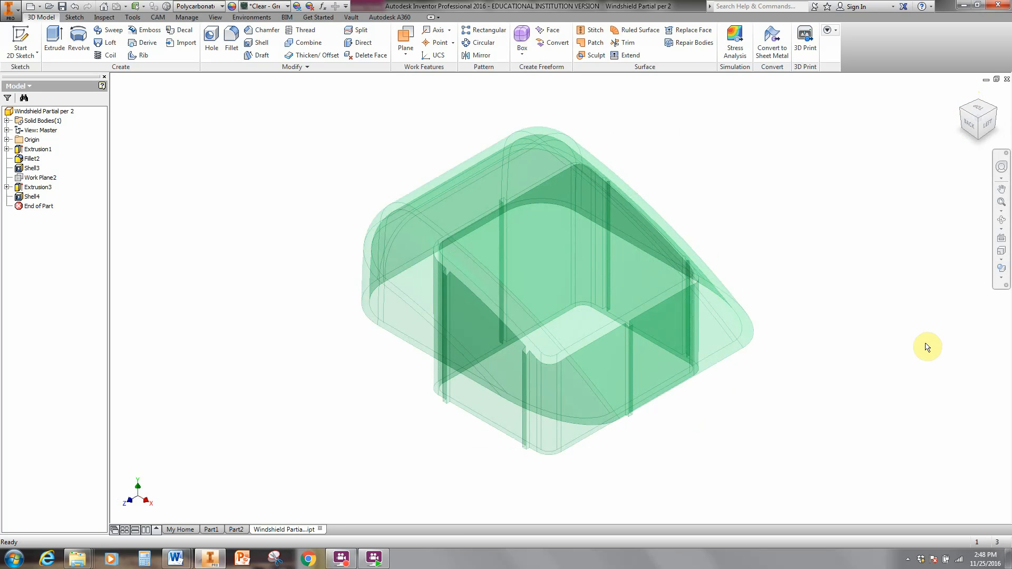